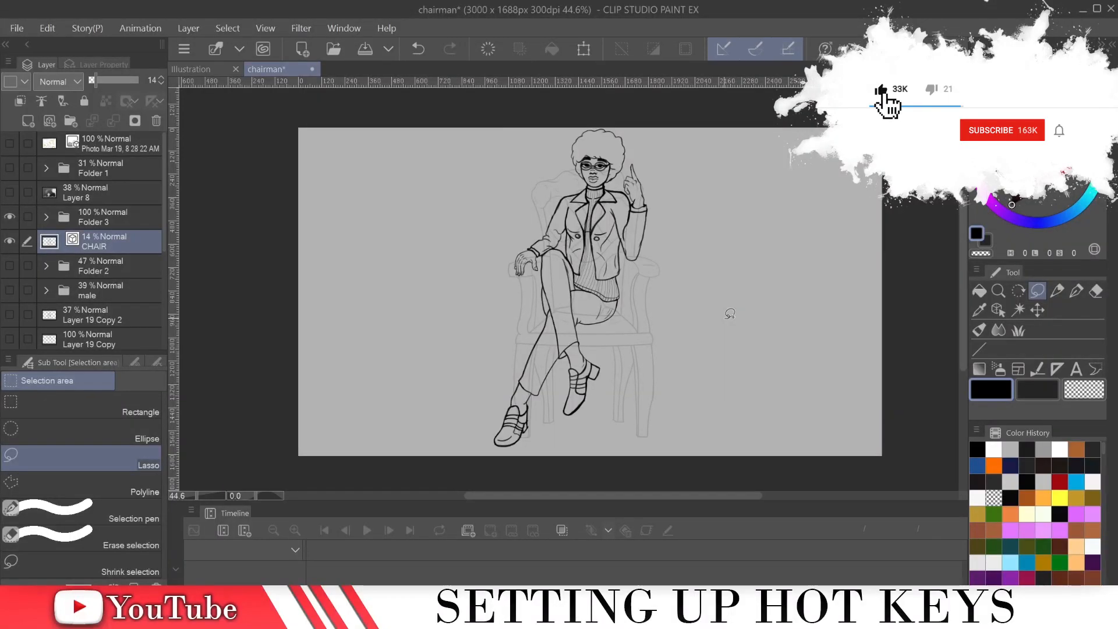
# - Bring up the File menu listing Shortcut Settings and Modifier Key Settings
pyautogui.click(1001, 129)
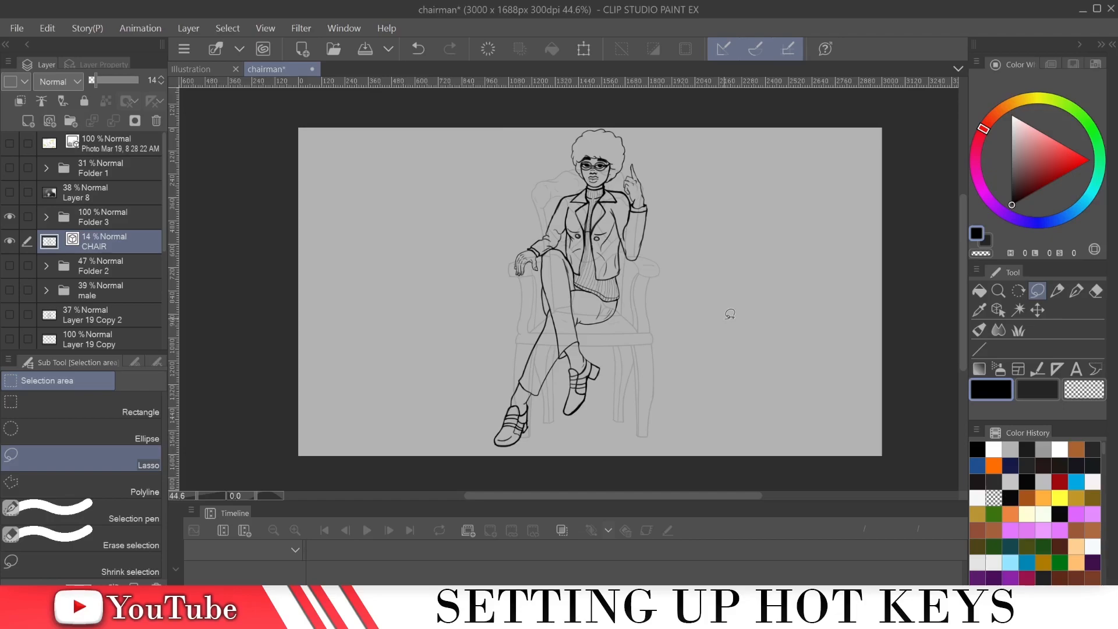
pyautogui.moveTo(1097, 58)
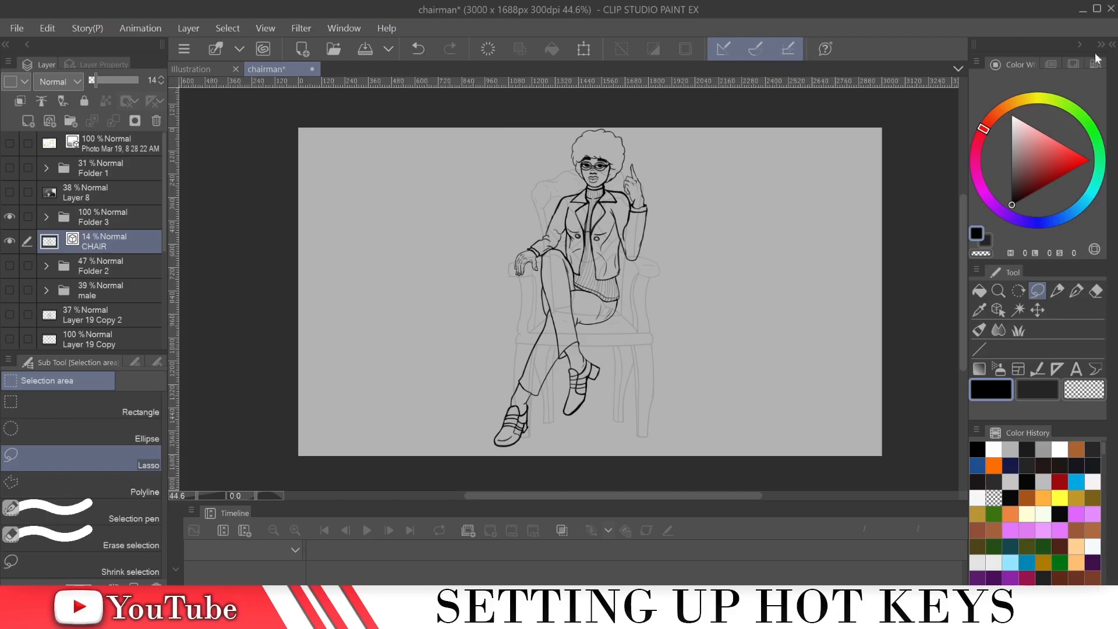
pyautogui.moveTo(290, 185)
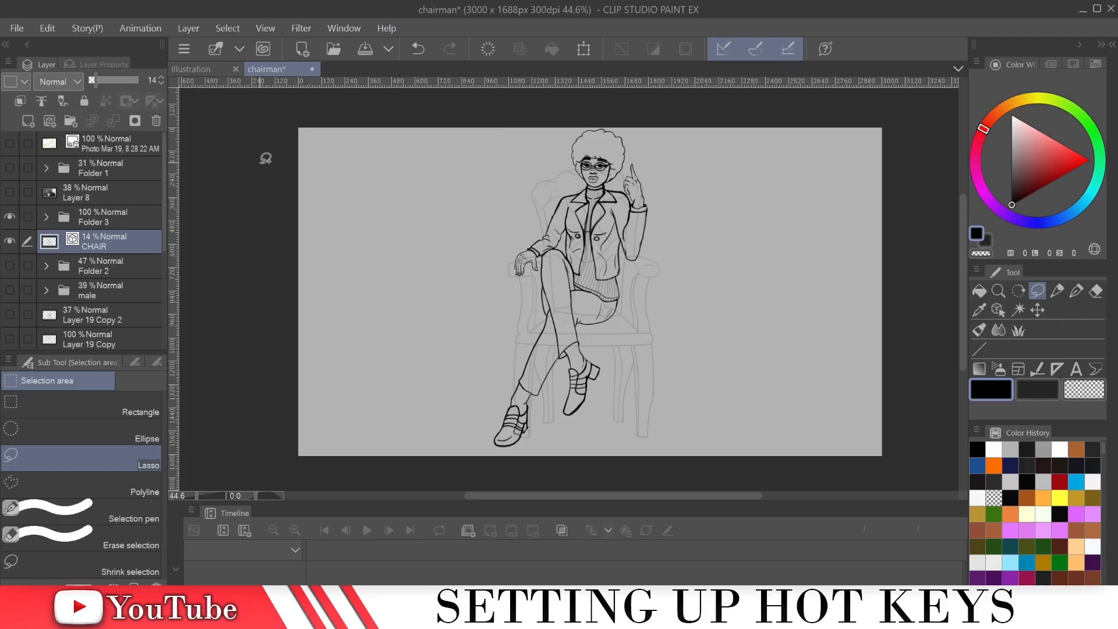
pyautogui.moveTo(16, 28)
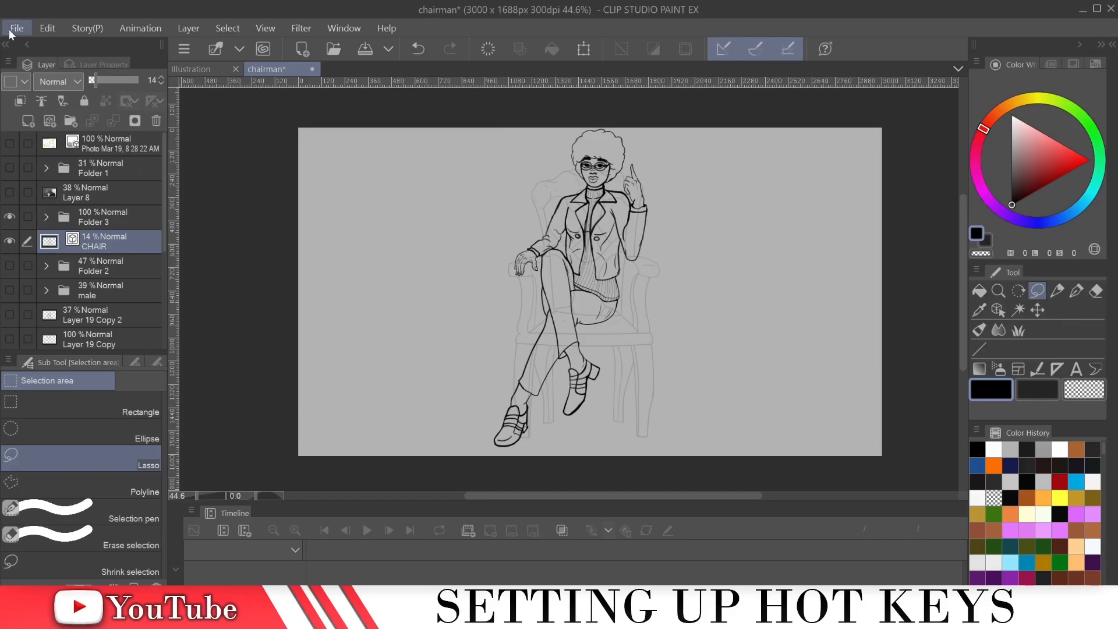
pyautogui.click(15, 28)
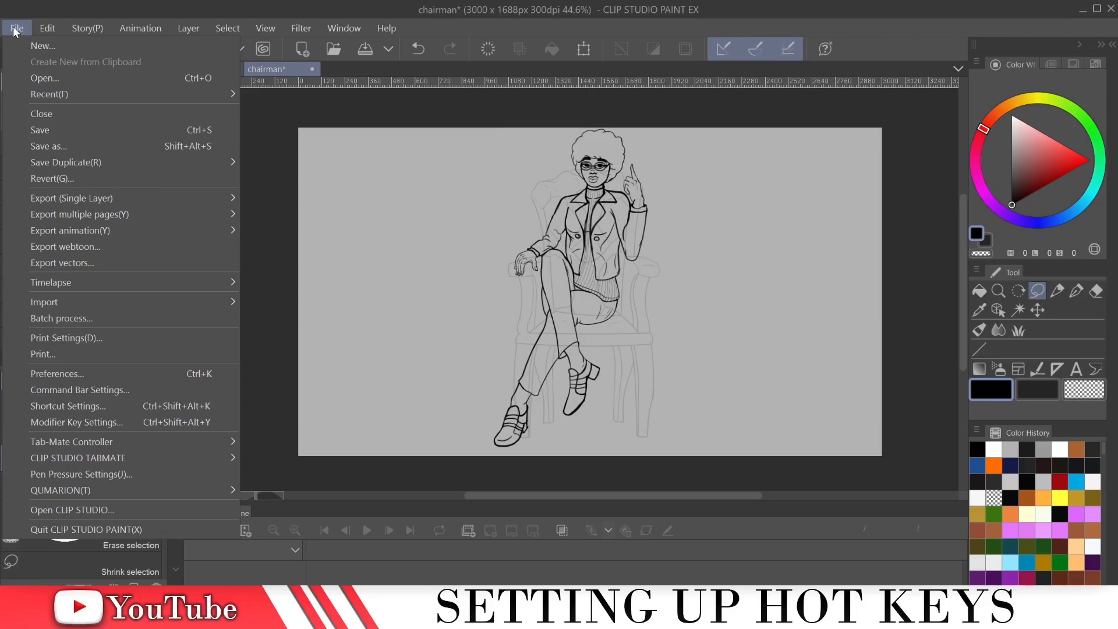
pyautogui.moveTo(138, 409)
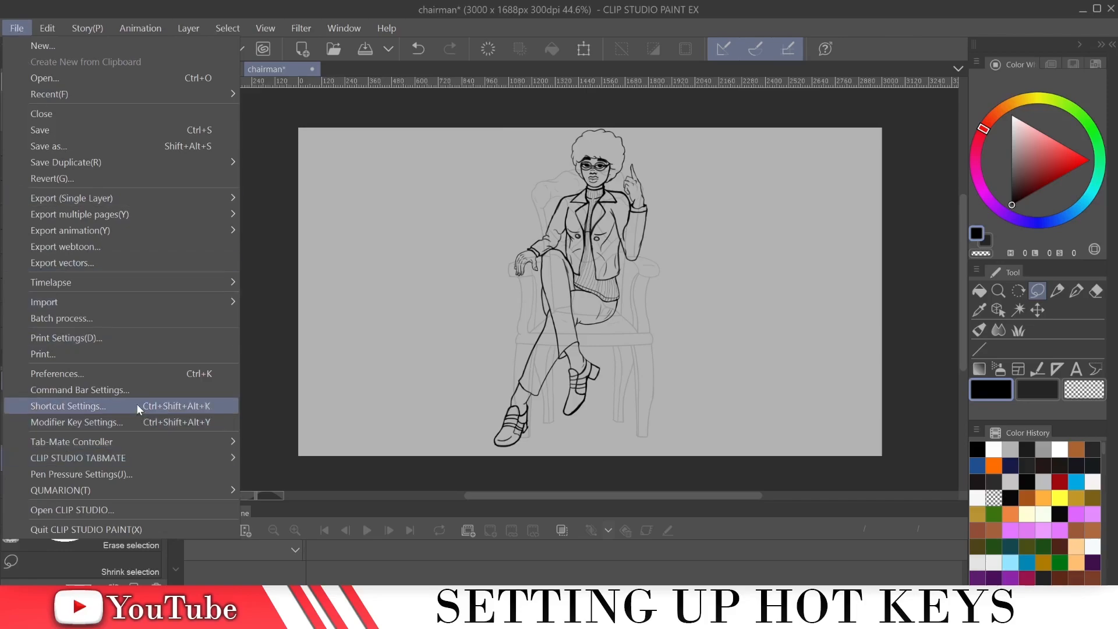
# - Enter Shortcut Settings for Main menu and collapse the Select command group
pyautogui.click(67, 406)
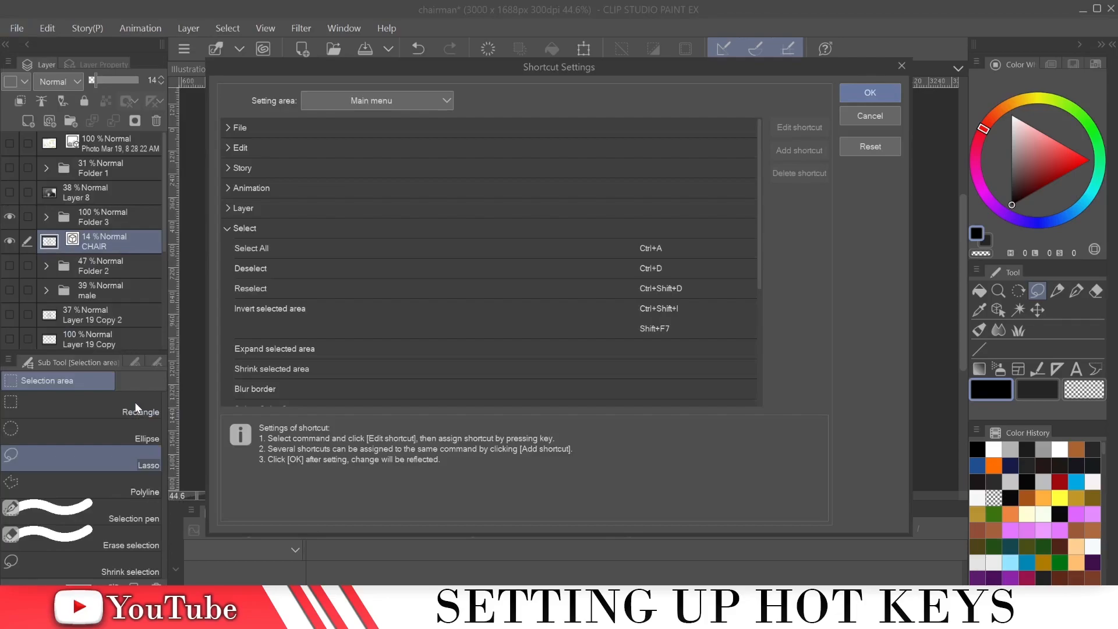
pyautogui.moveTo(145, 404)
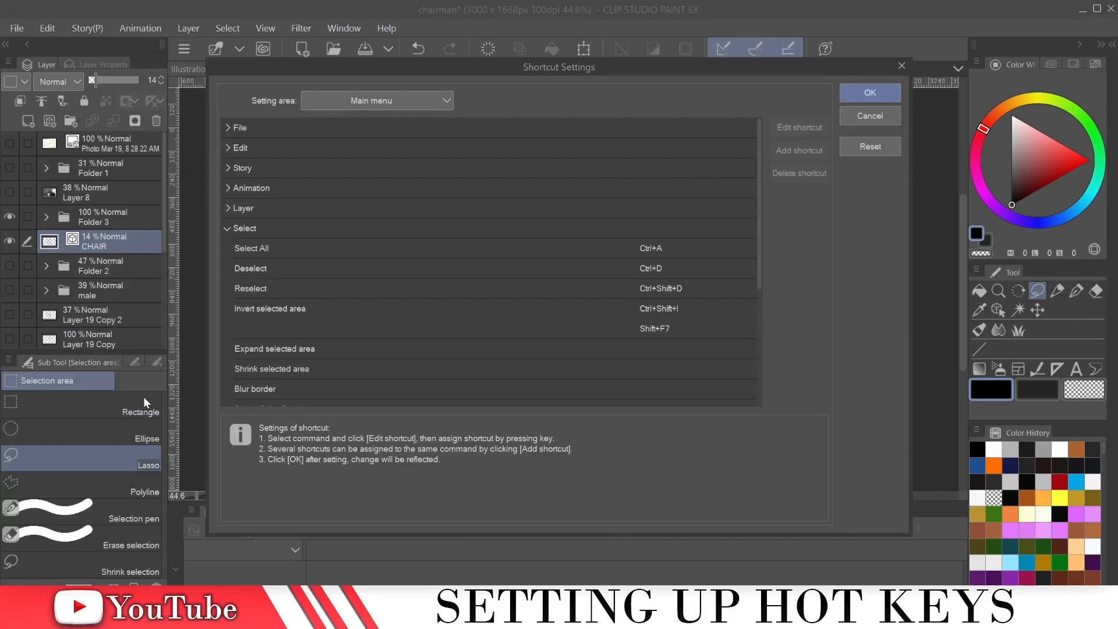
pyautogui.click(251, 247)
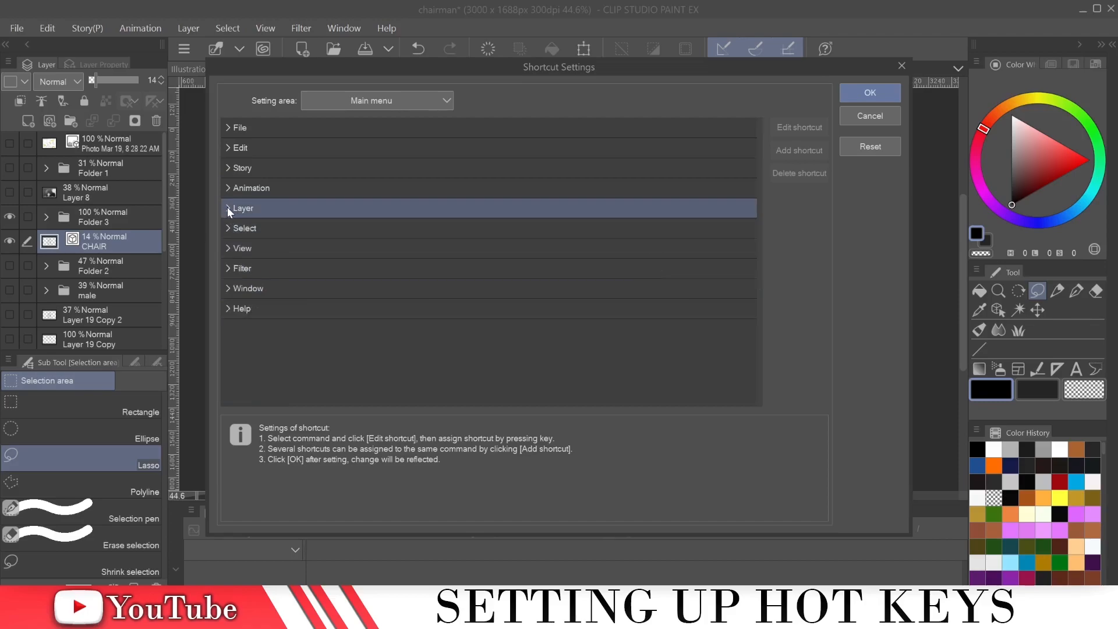
# - Expand the Layer group and review New Layer Folder's Ctrl+Q shortcut, peeking at New Correction Layer
pyautogui.click(242, 207)
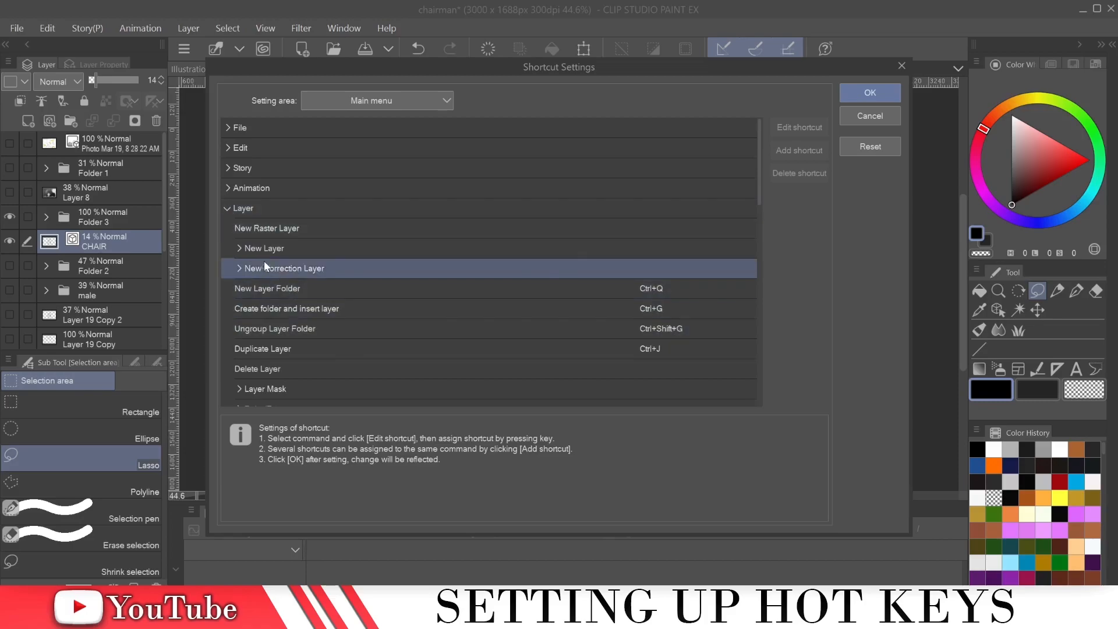
pyautogui.click(266, 288)
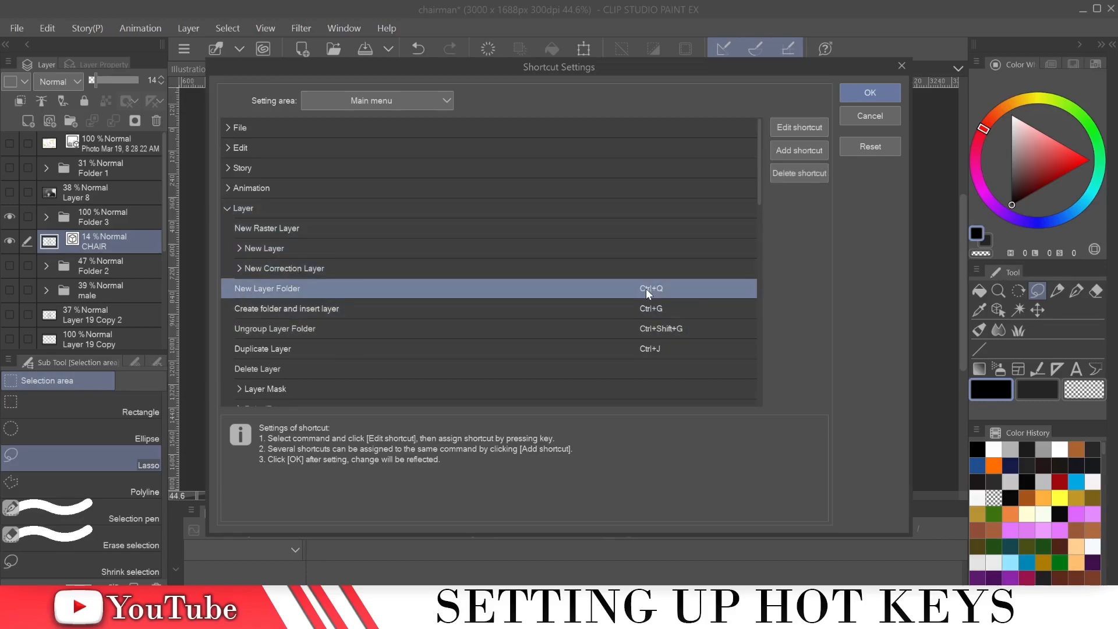
pyautogui.moveTo(655, 291)
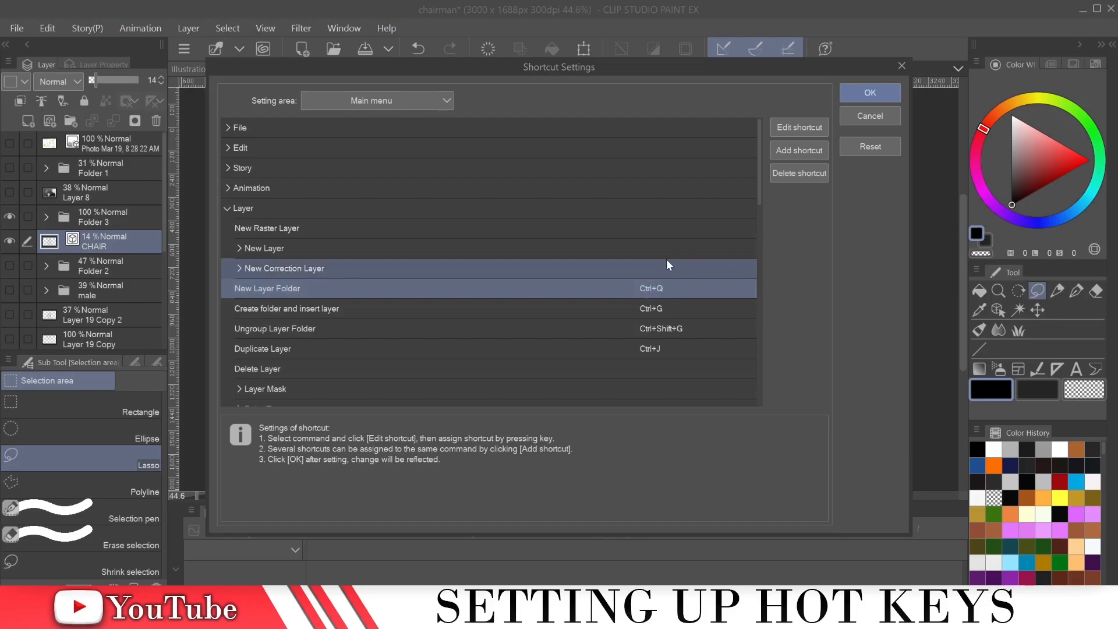
pyautogui.click(282, 268)
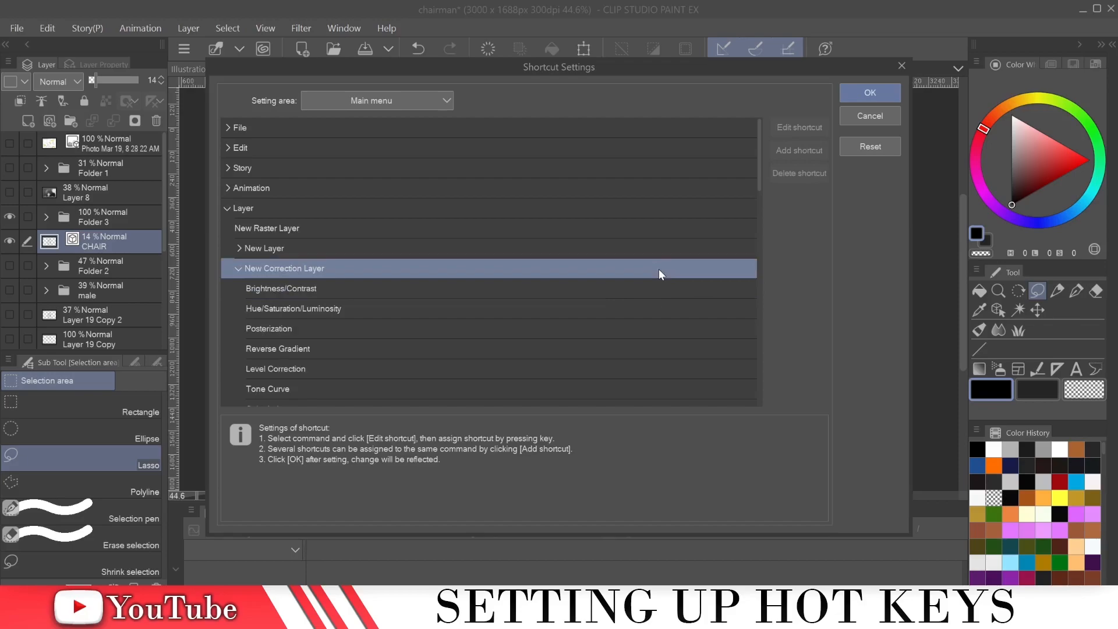
pyautogui.click(237, 267)
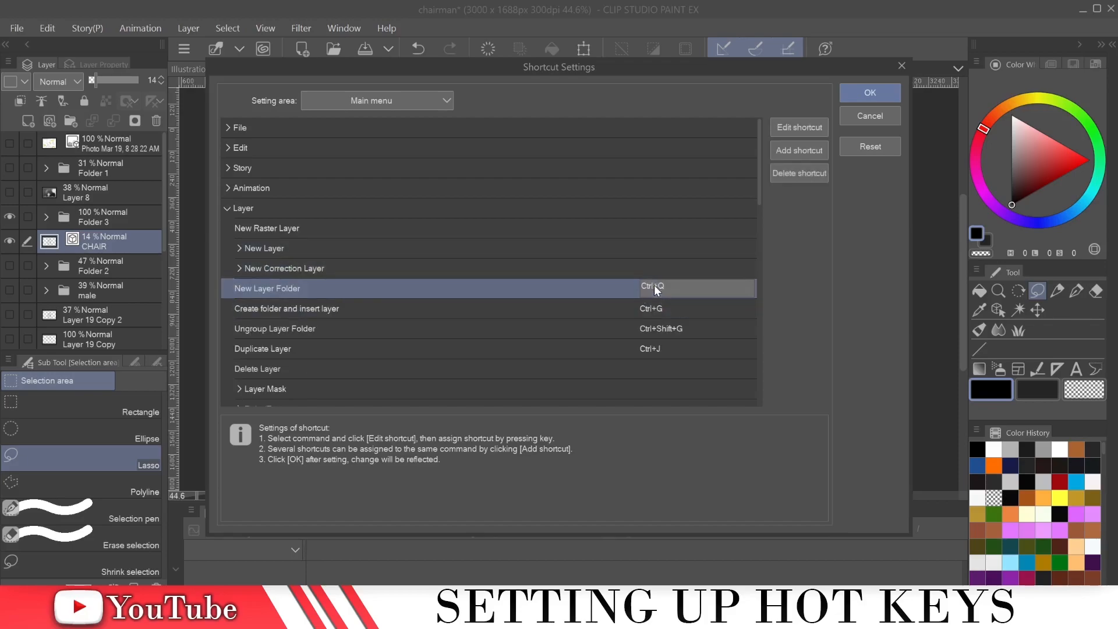
pyautogui.moveTo(695, 289)
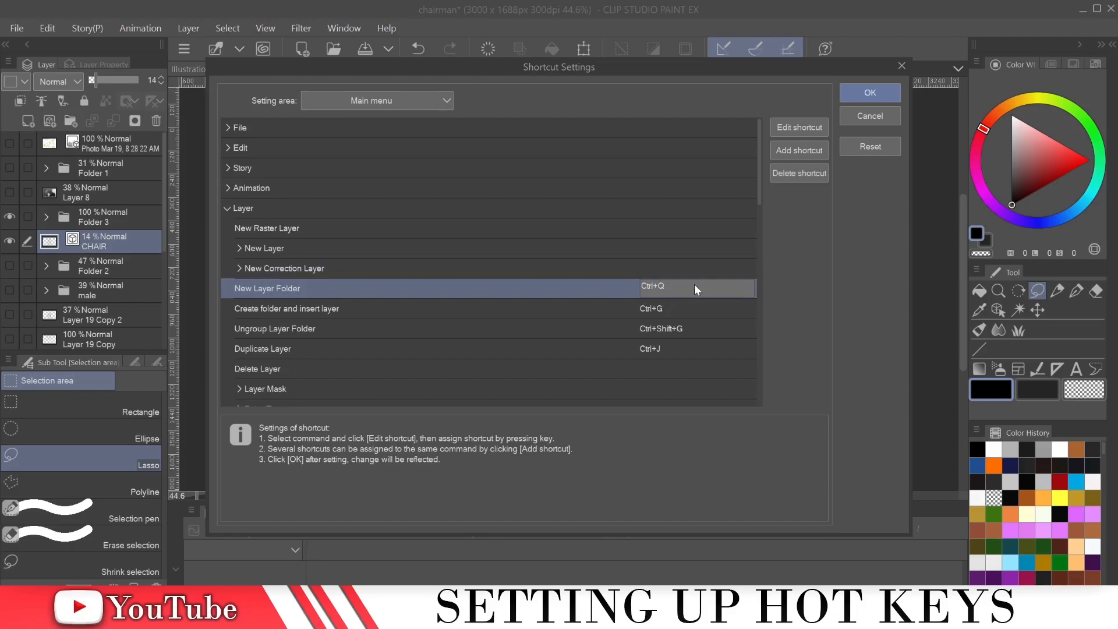
pyautogui.moveTo(683, 278)
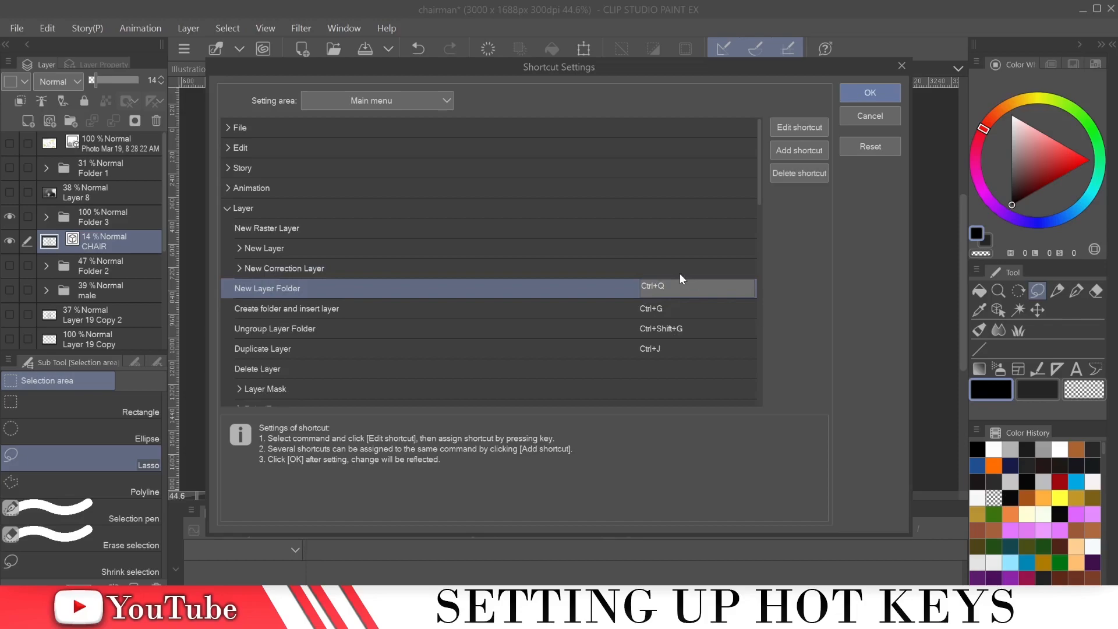
pyautogui.moveTo(439, 309)
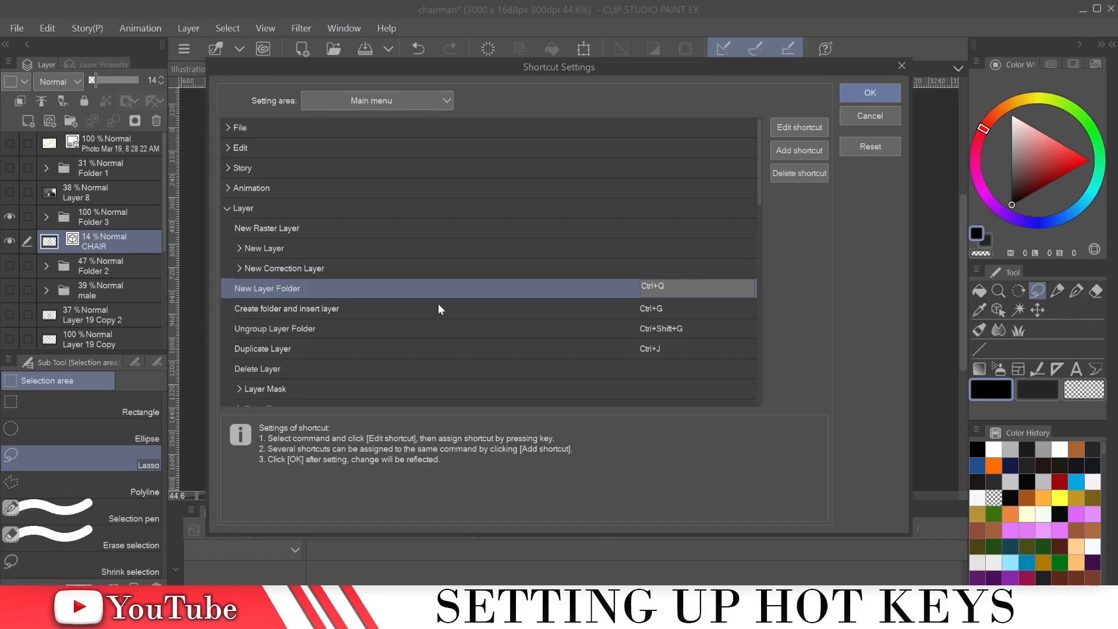
pyautogui.moveTo(689, 292)
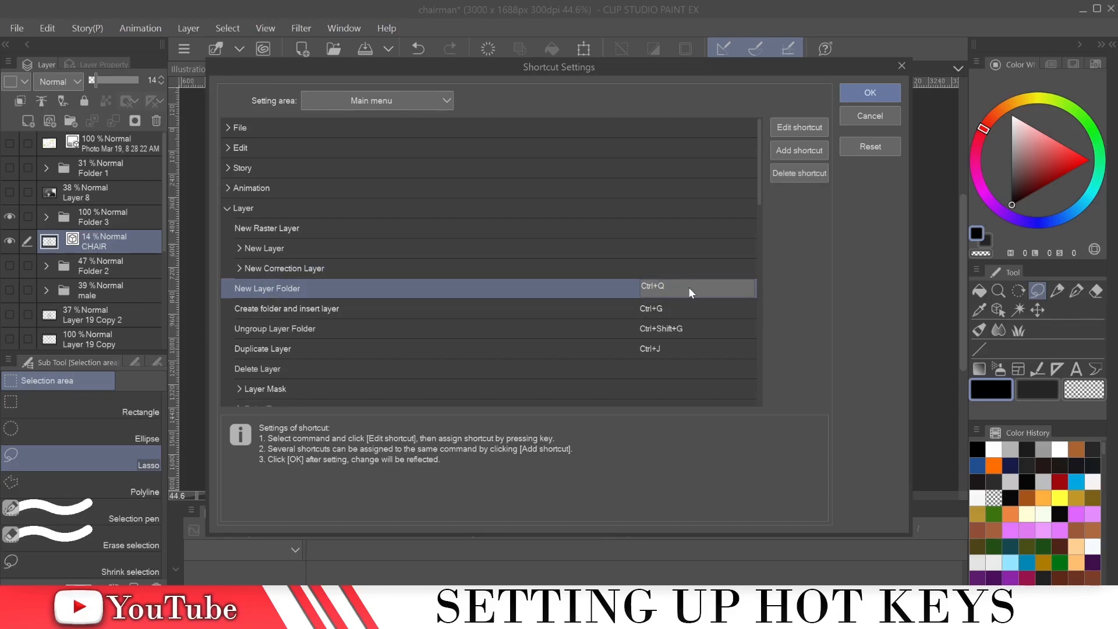
pyautogui.moveTo(274, 326)
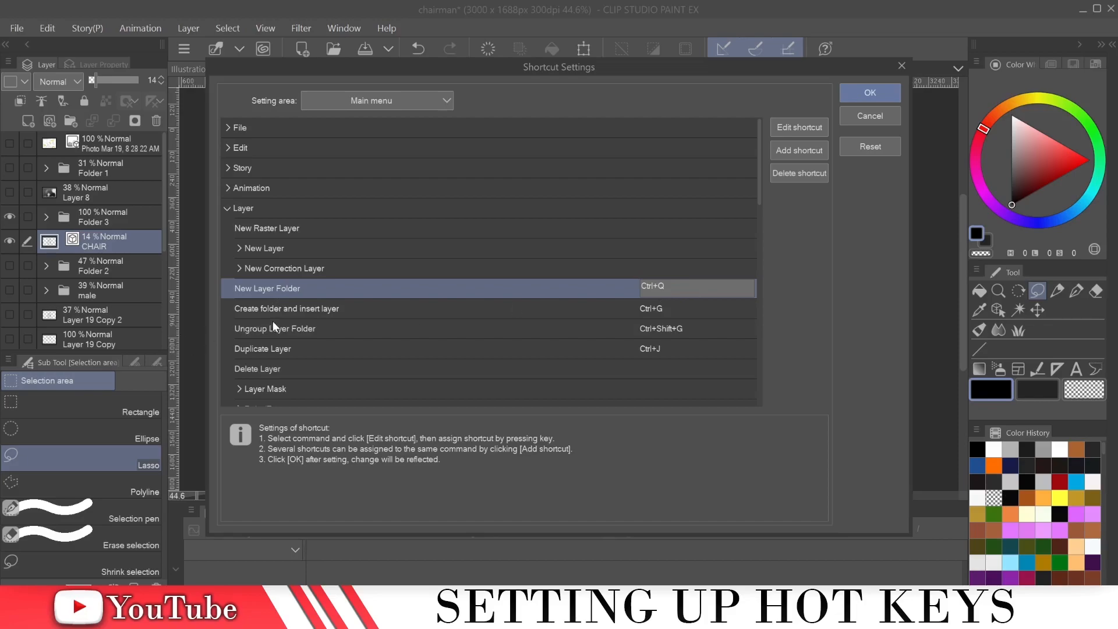
pyautogui.moveTo(674, 319)
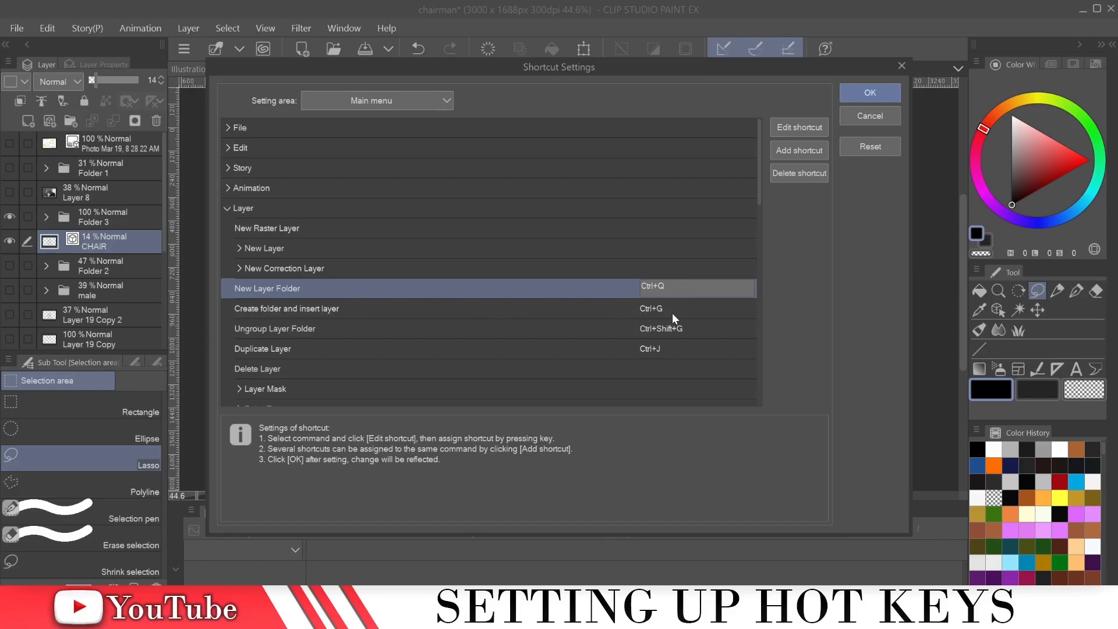
pyautogui.moveTo(258, 334)
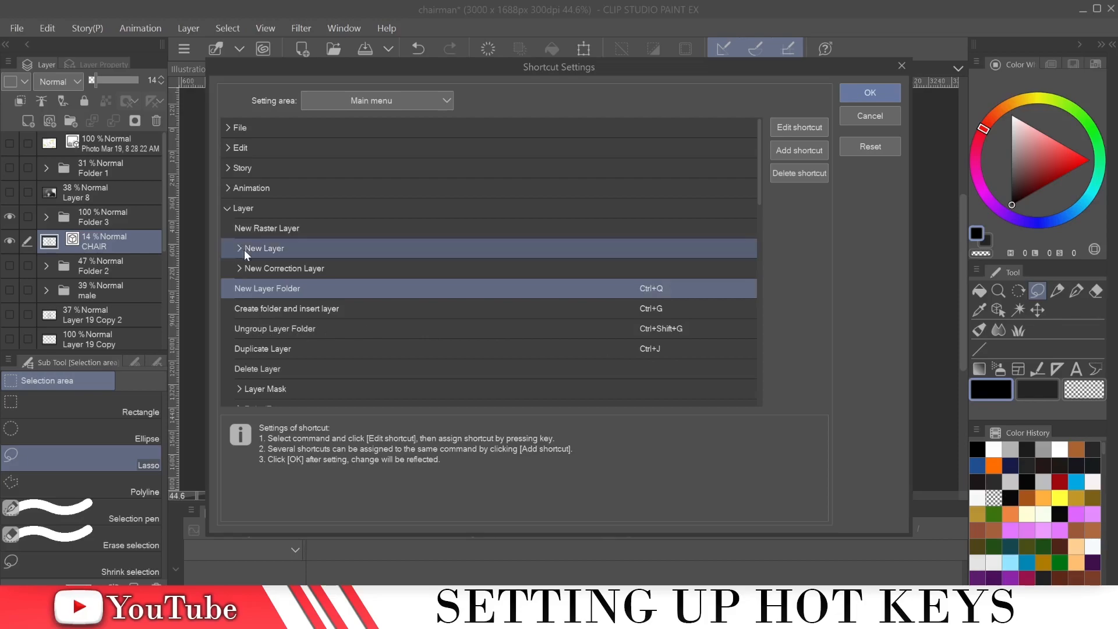
# - View the Raster layer and Vector layer shortcuts under New Layer, then collapse the Layer group
pyautogui.click(240, 248)
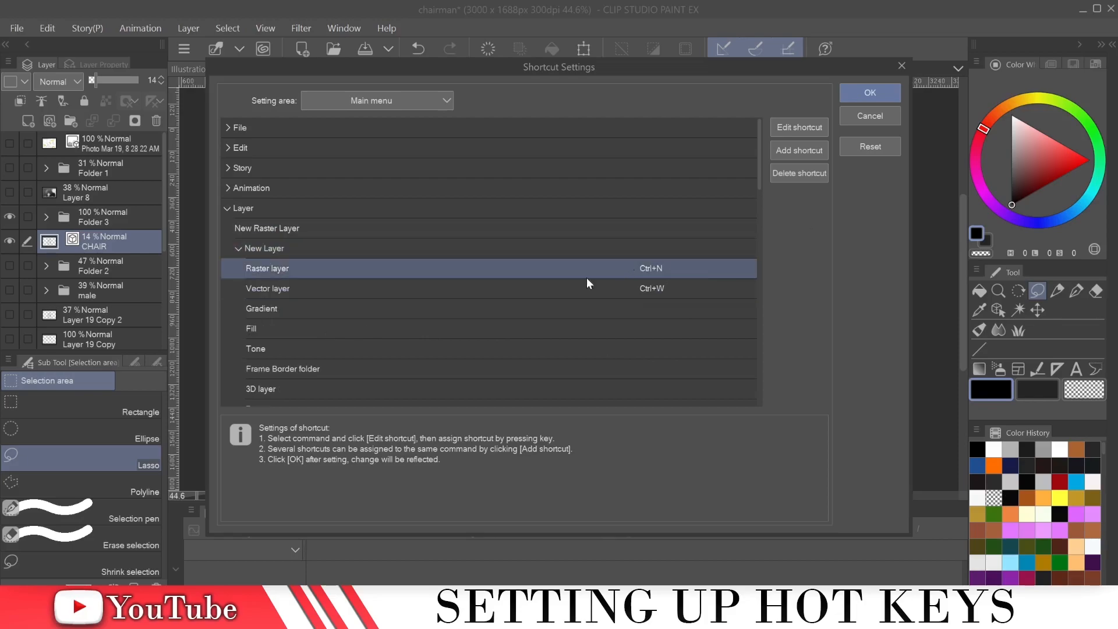
pyautogui.moveTo(665, 278)
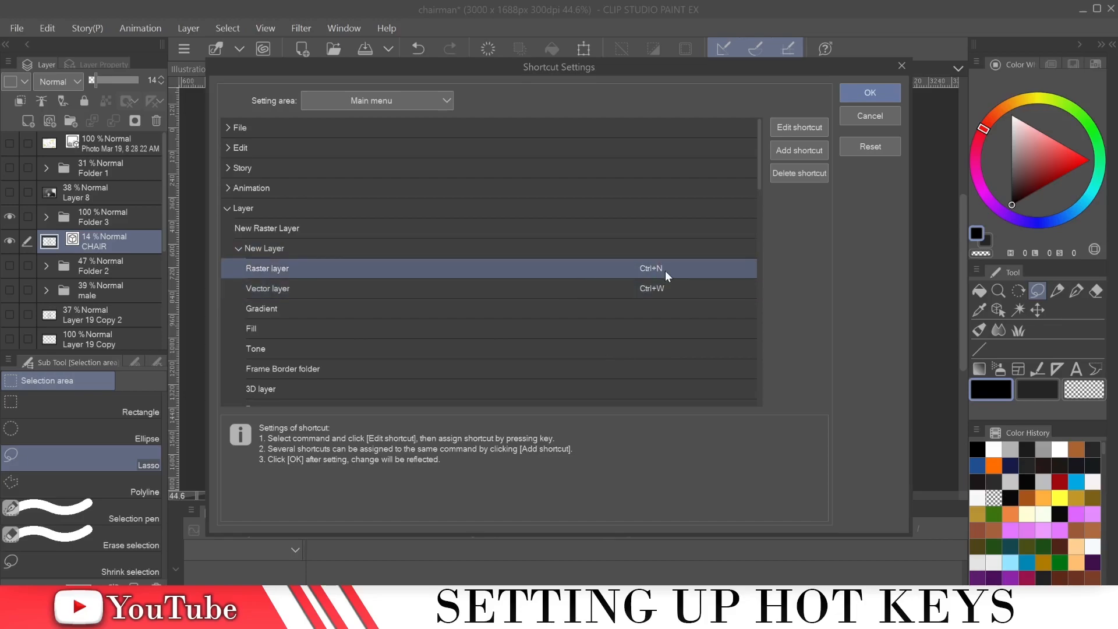
pyautogui.moveTo(635, 271)
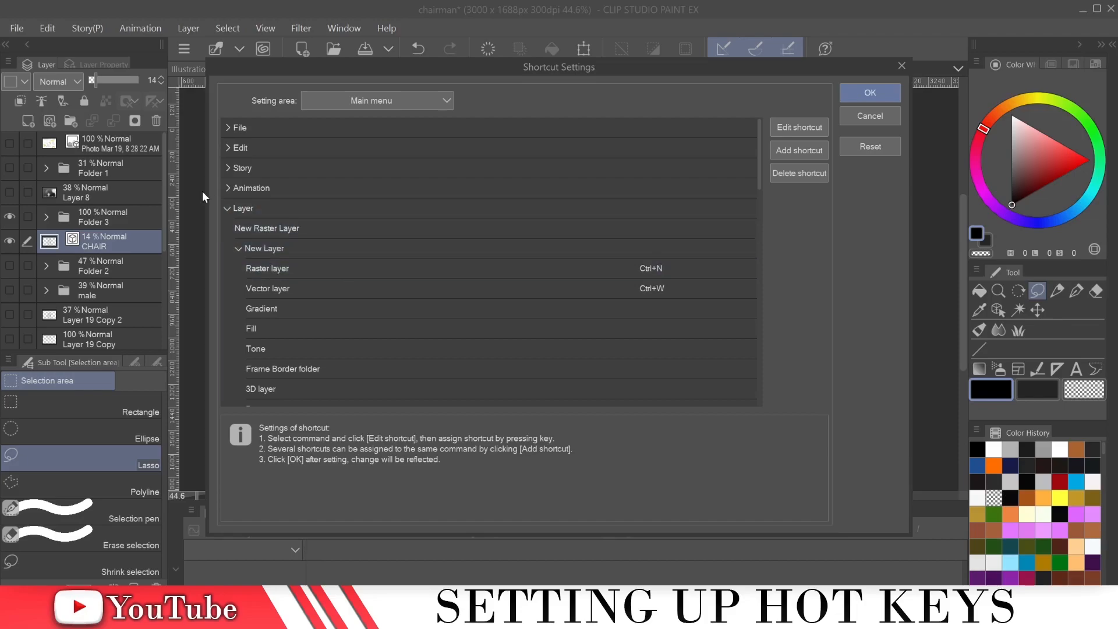
pyautogui.click(239, 207)
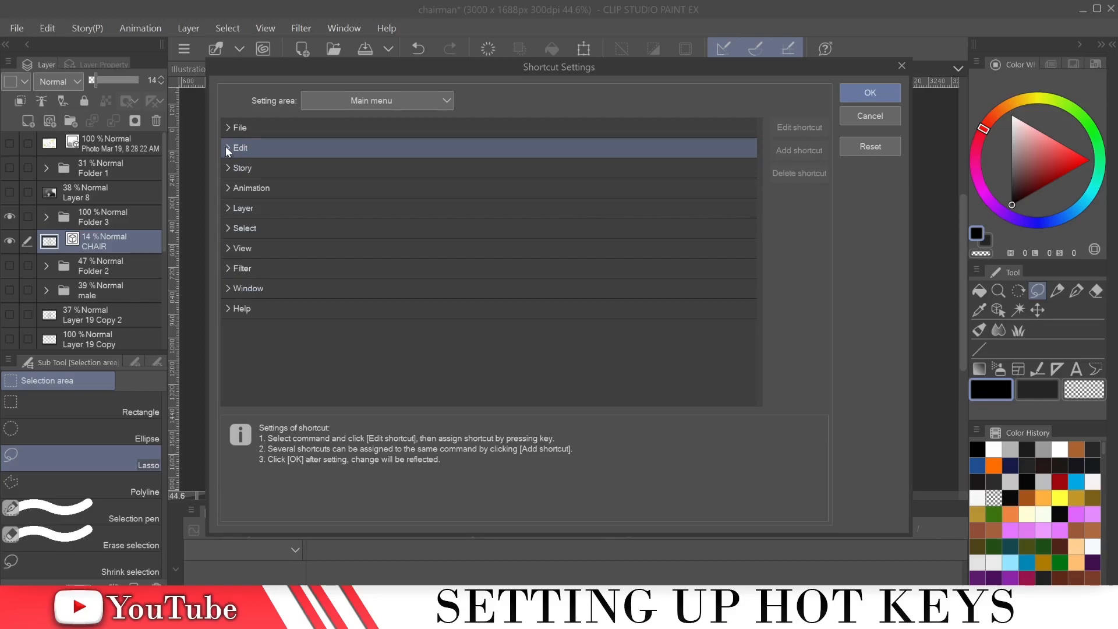
# - Expand the Edit group and reach its Transform commands in the list
pyautogui.click(230, 148)
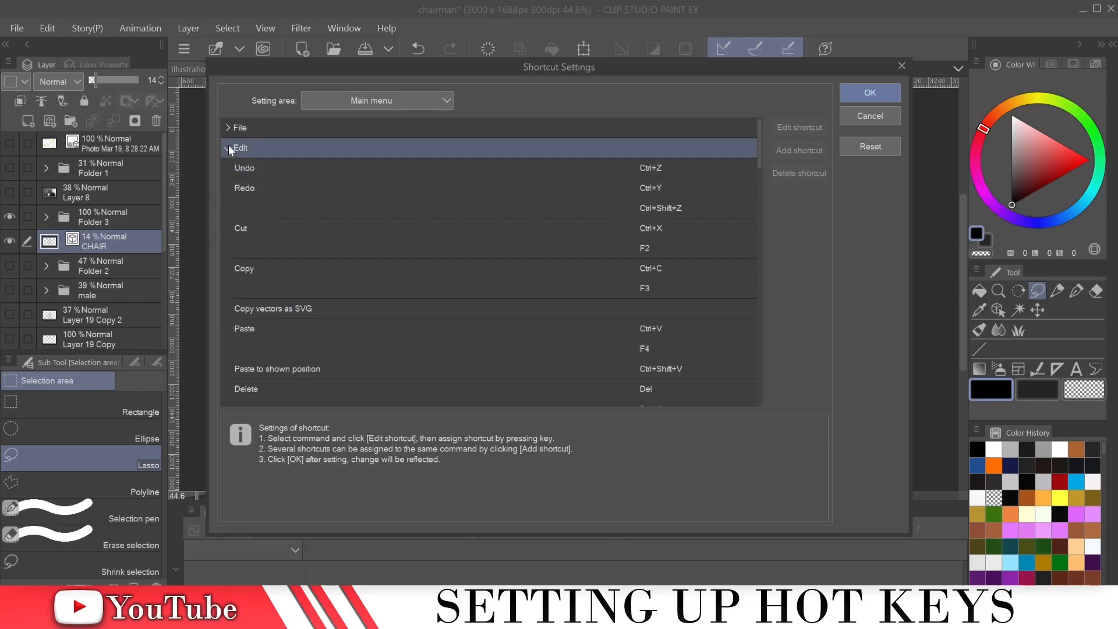
pyautogui.scroll(-3)
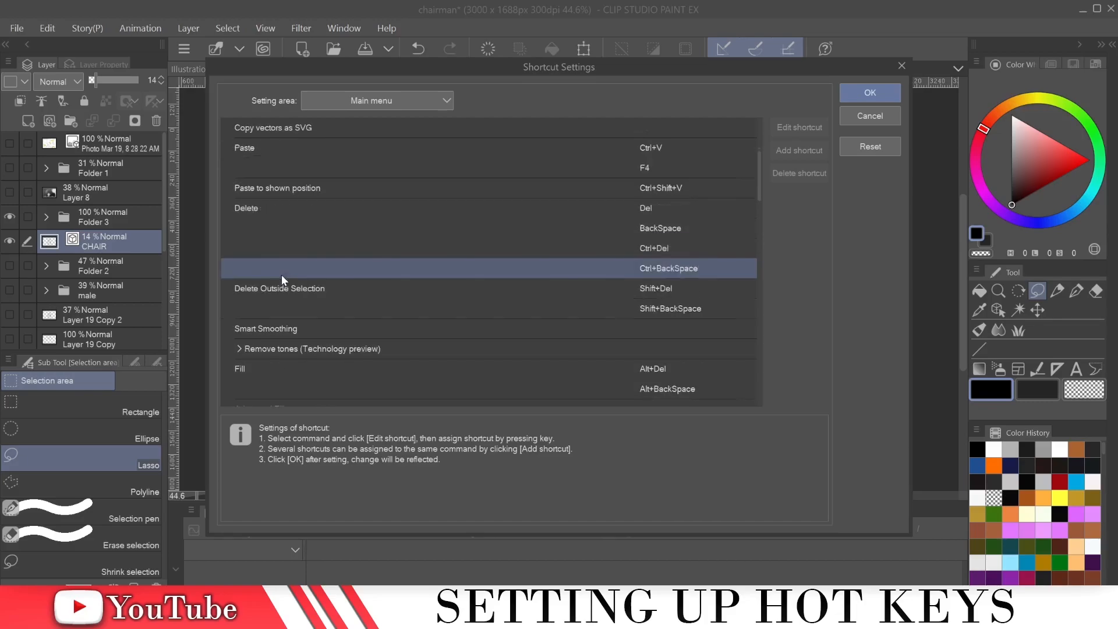
pyautogui.scroll(-3)
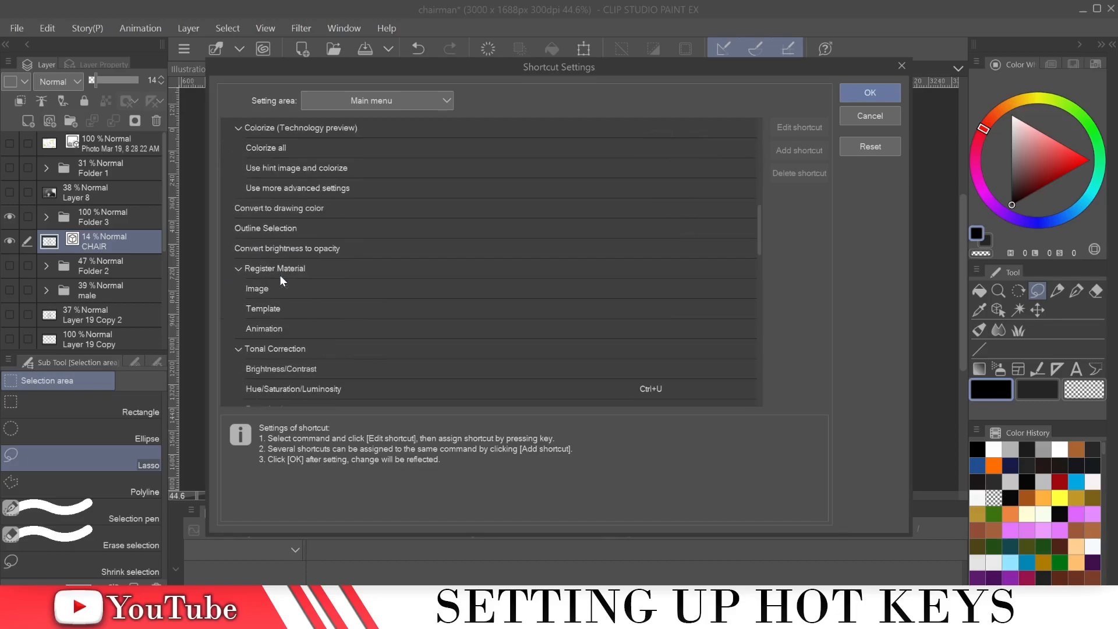
pyautogui.scroll(-3)
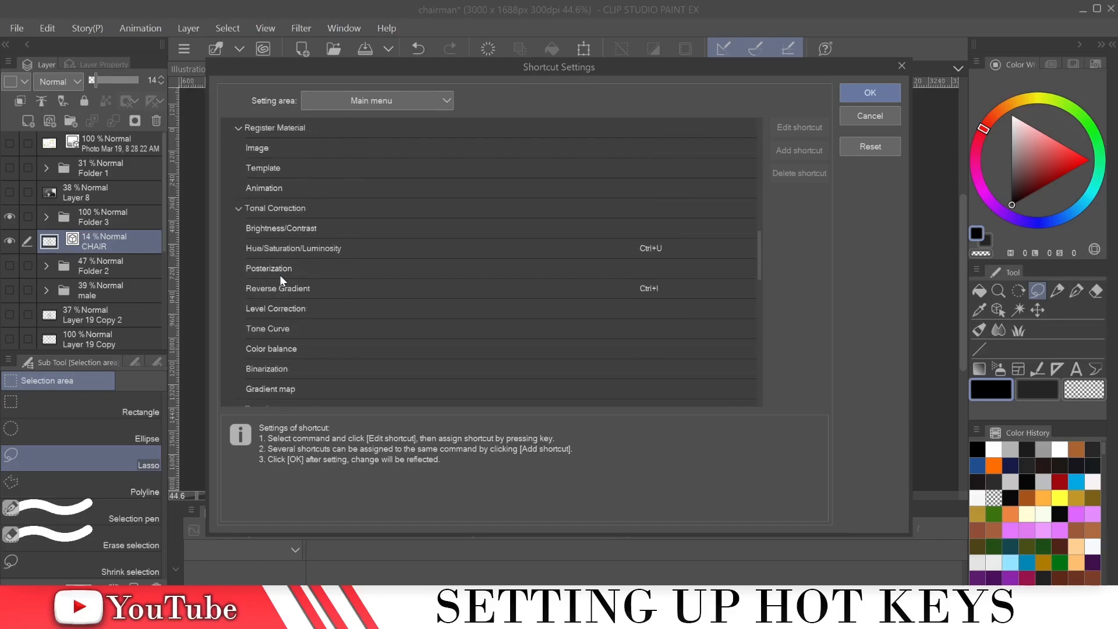
pyautogui.scroll(-3)
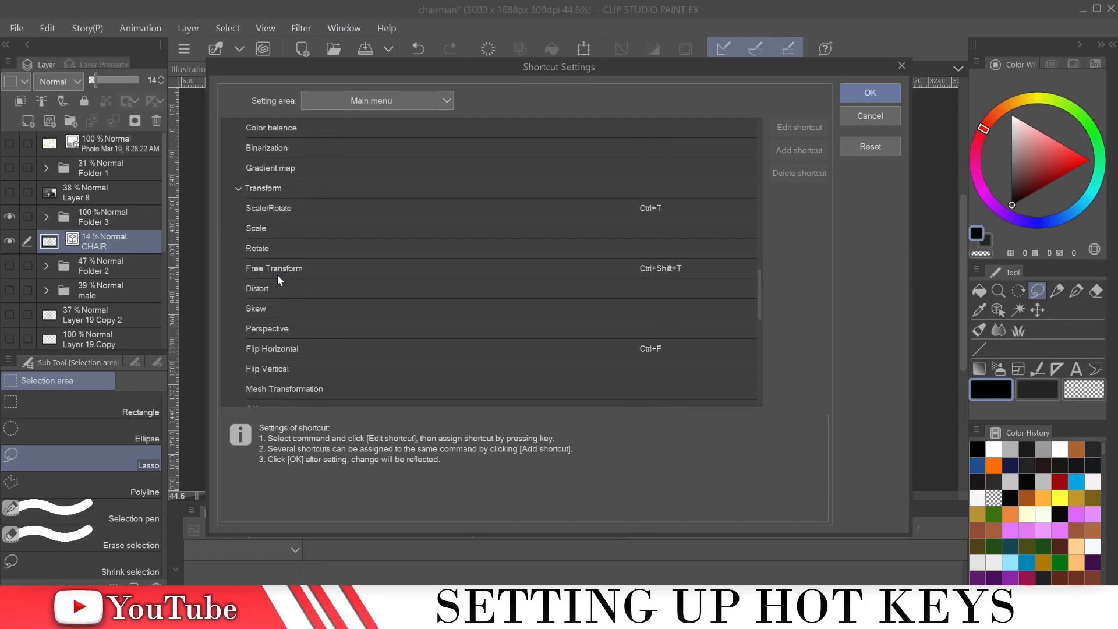
pyautogui.click(262, 148)
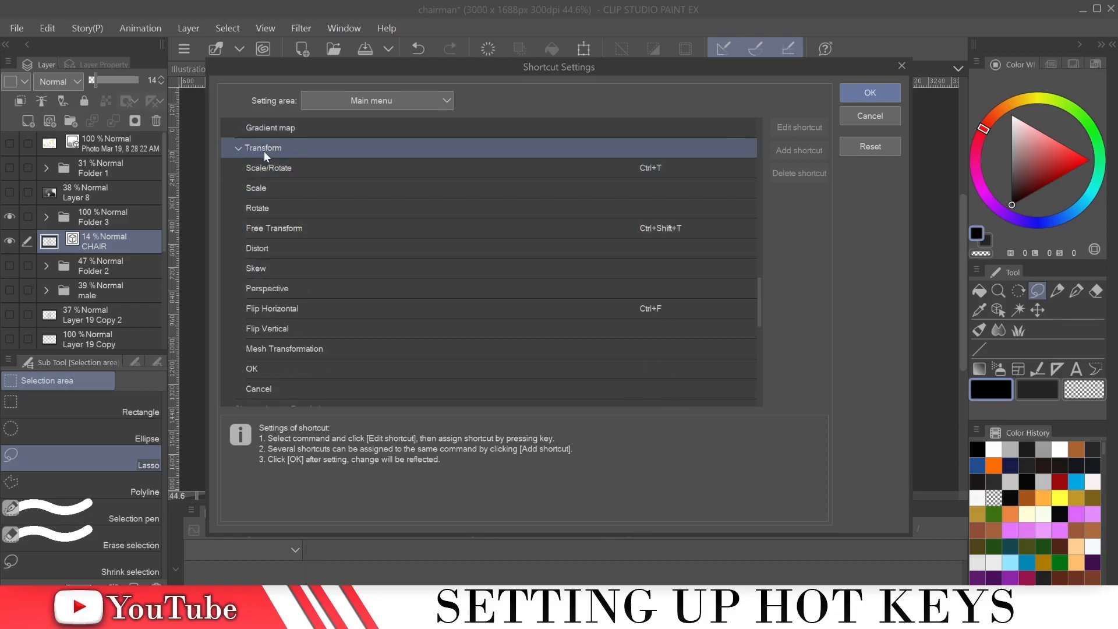
# - Inspect the Scale/Rotate, Scale and Flip Horizontal (Ctrl+F) shortcuts
pyautogui.click(269, 168)
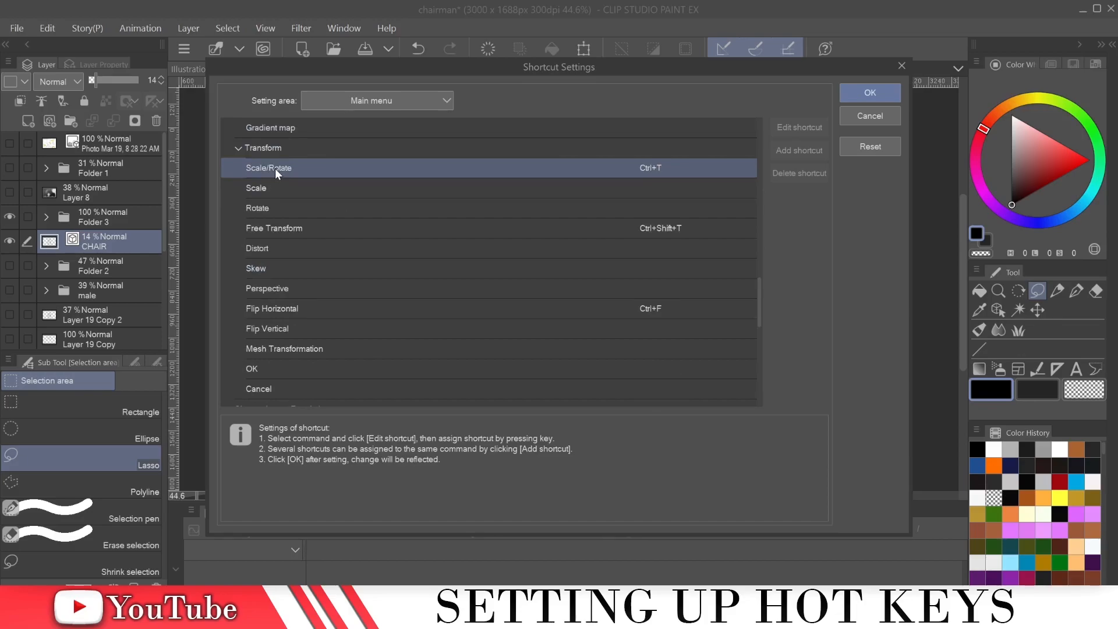
pyautogui.click(285, 188)
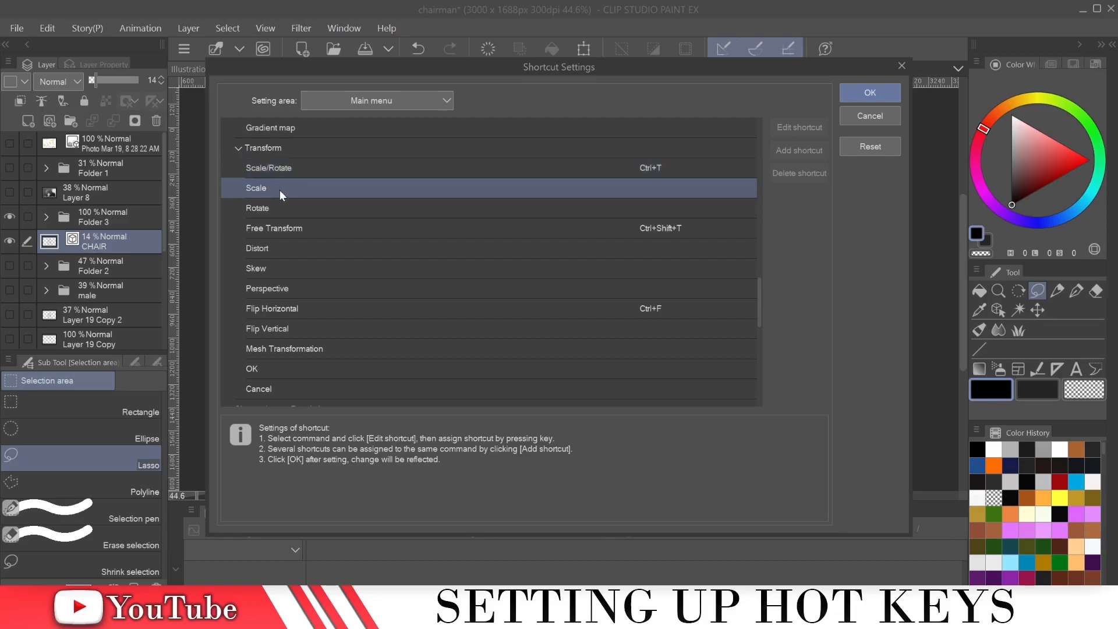
pyautogui.click(299, 307)
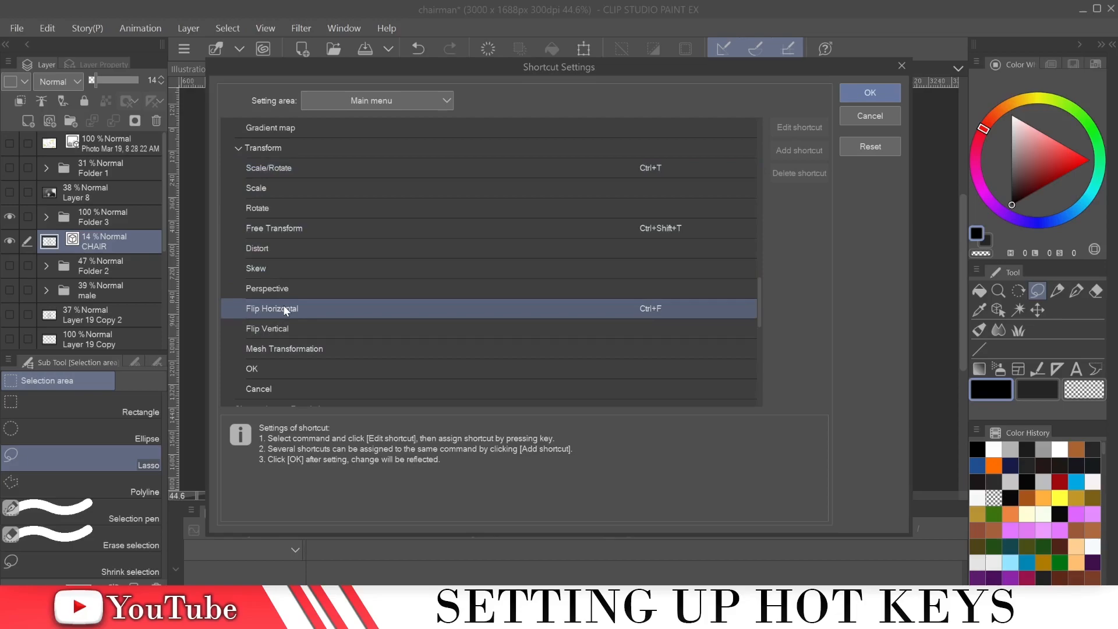
pyautogui.moveTo(303, 313)
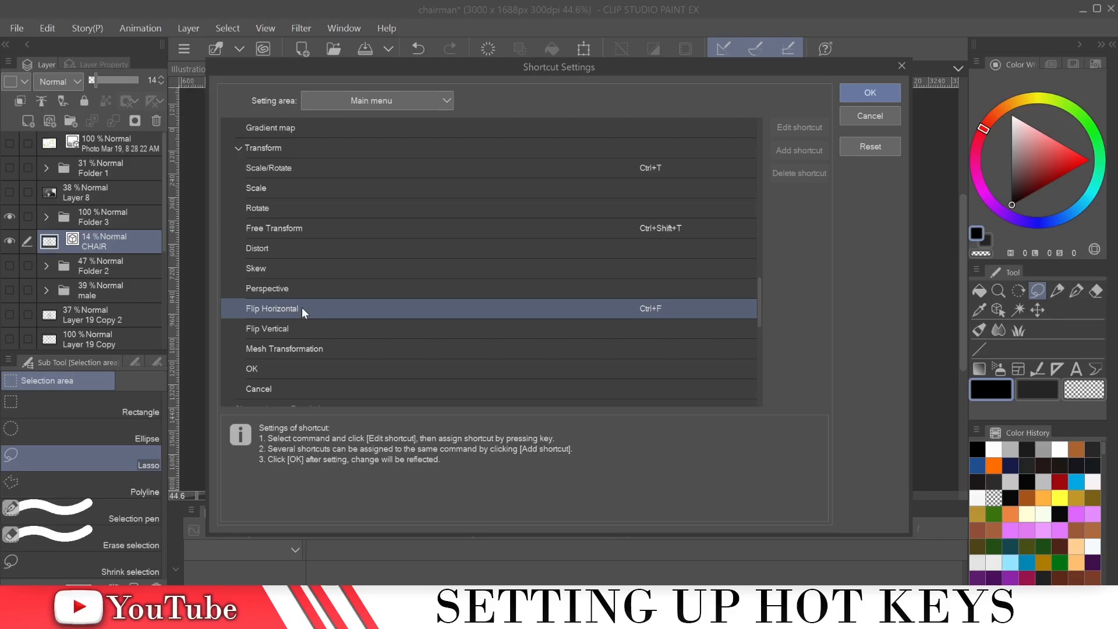
pyautogui.moveTo(699, 288)
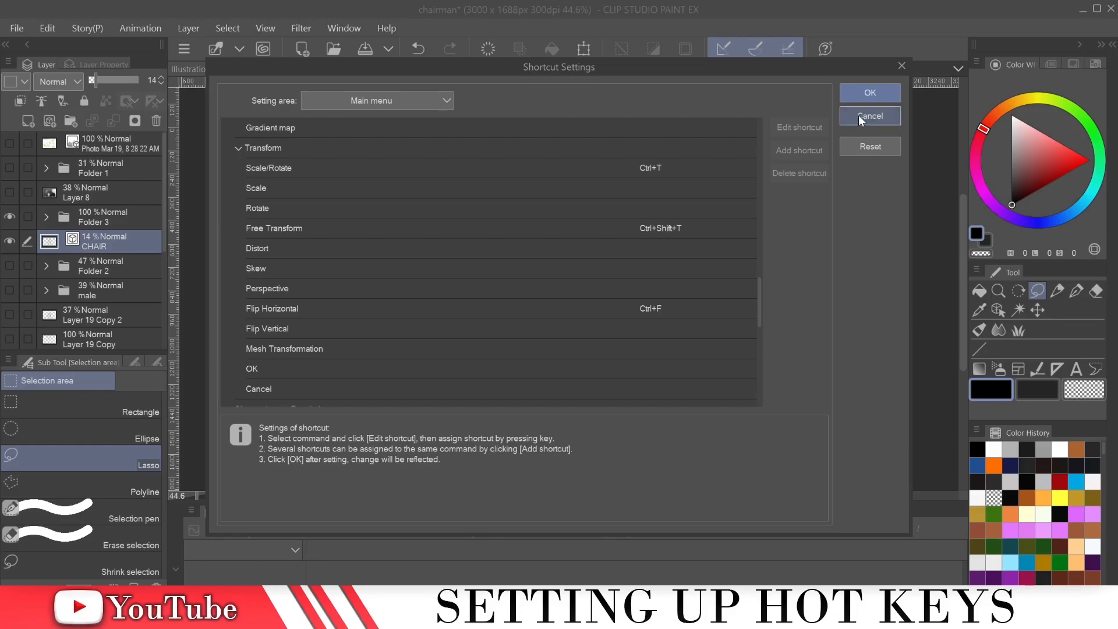
# - Dismiss Shortcut Settings, try the Ctrl+T Scale/Rotate on Folder 3 and cancel it
pyautogui.click(869, 116)
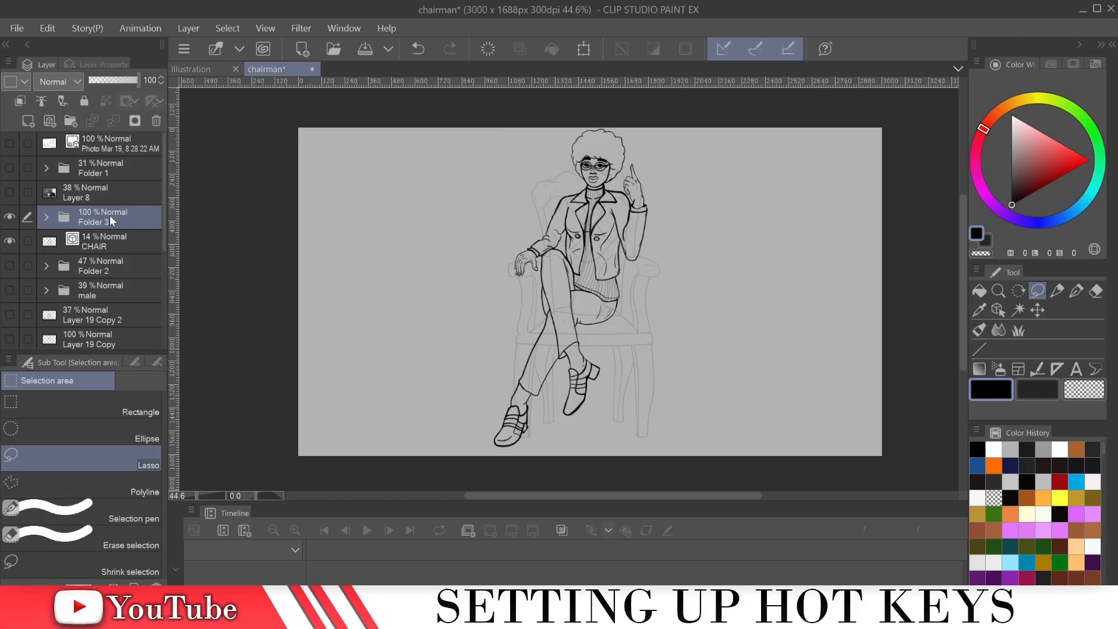
pyautogui.click(583, 49)
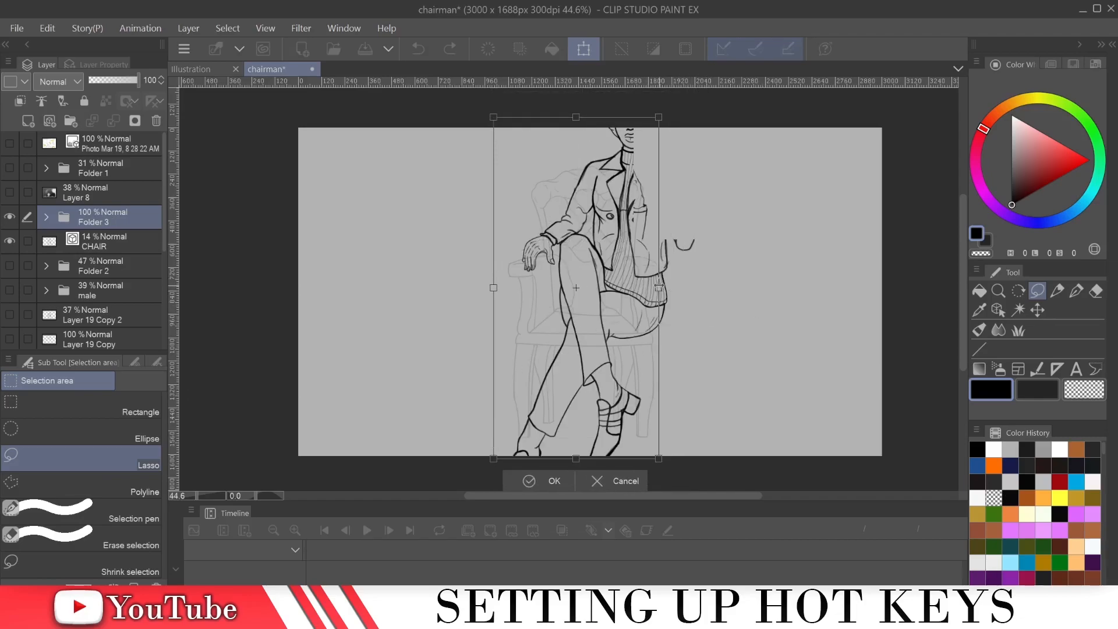
pyautogui.click(553, 481)
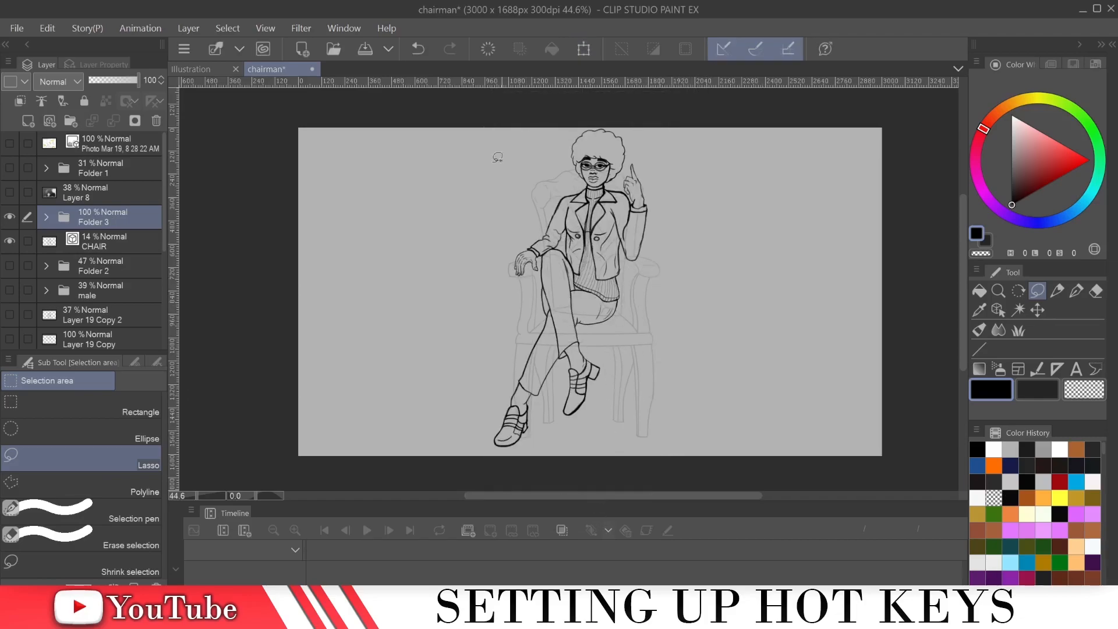
pyautogui.moveTo(583, 48)
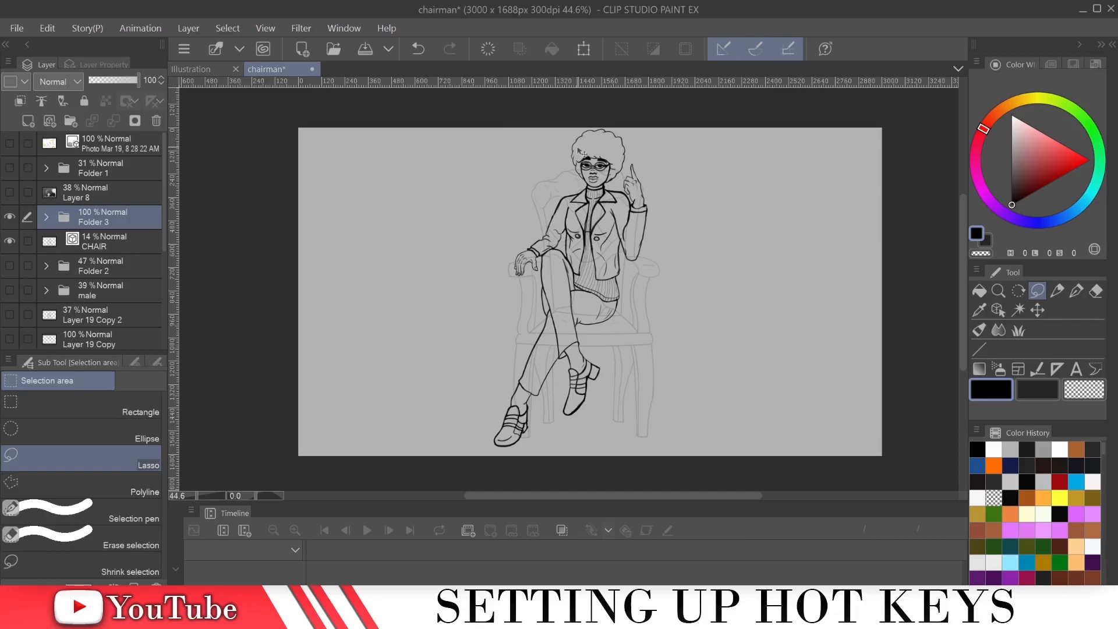
# - Repeat the transform trial on Folder 3 and cancel, leaving the figure unchanged
pyautogui.click(584, 49)
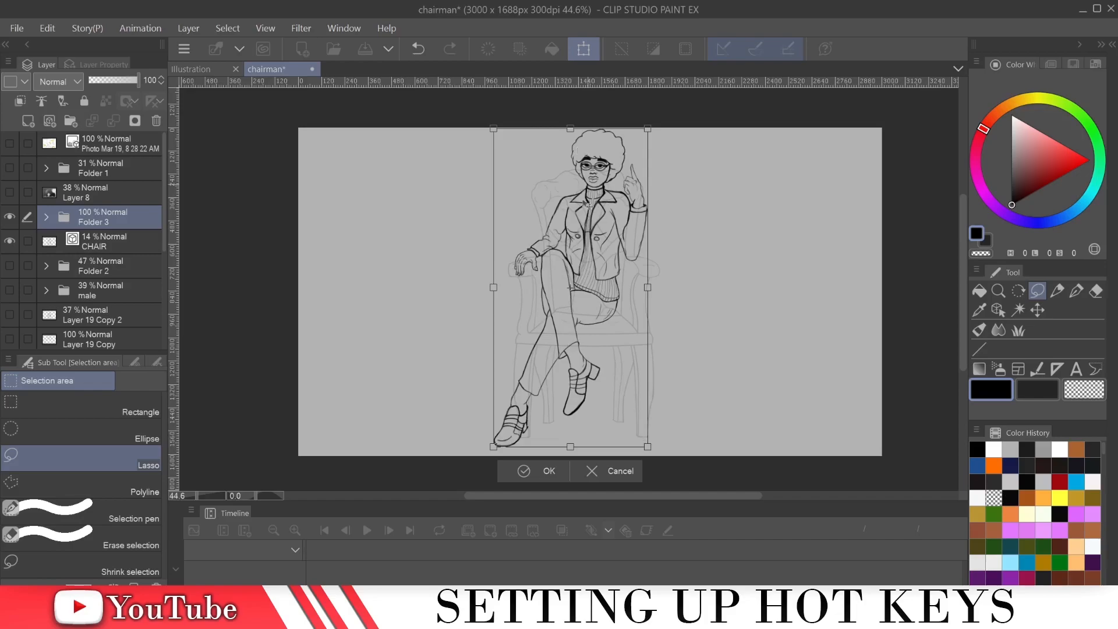
pyautogui.click(549, 471)
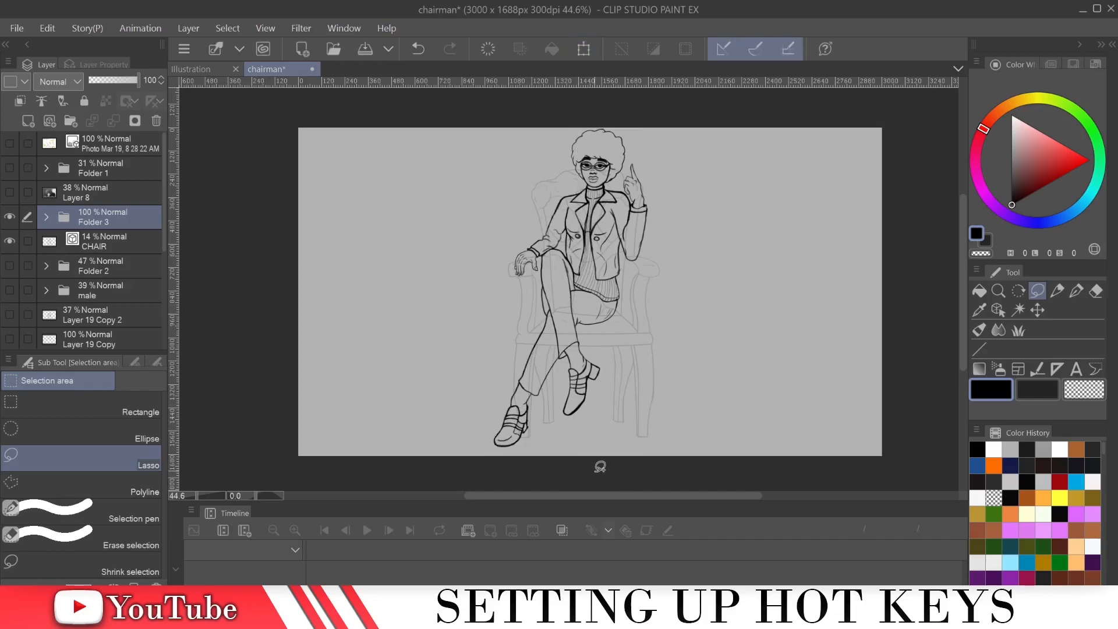
pyautogui.click(188, 28)
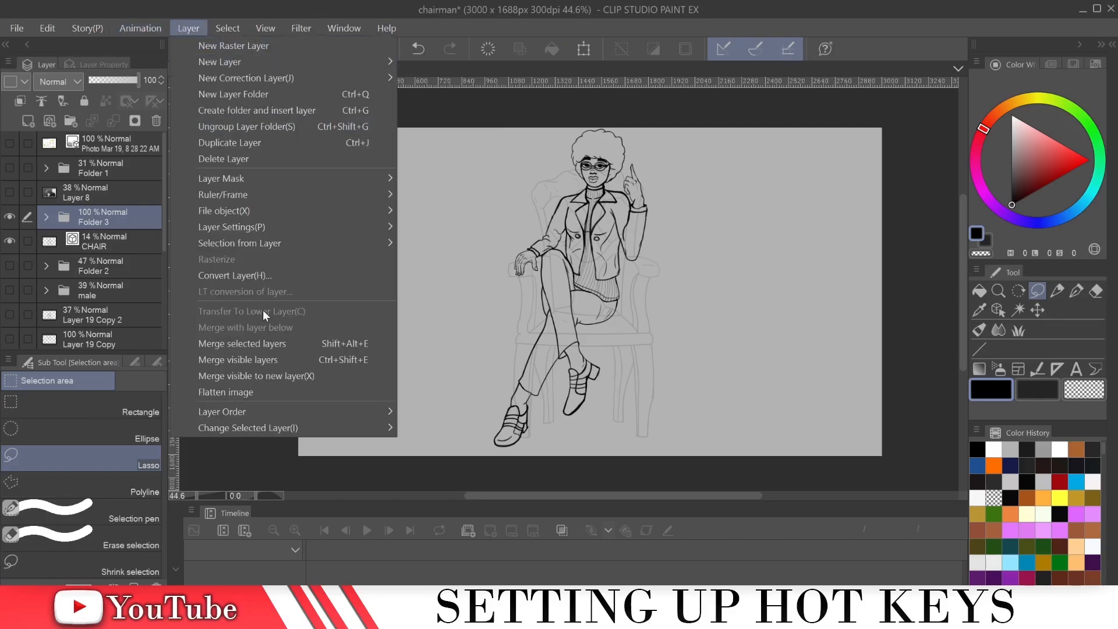
pyautogui.click(46, 28)
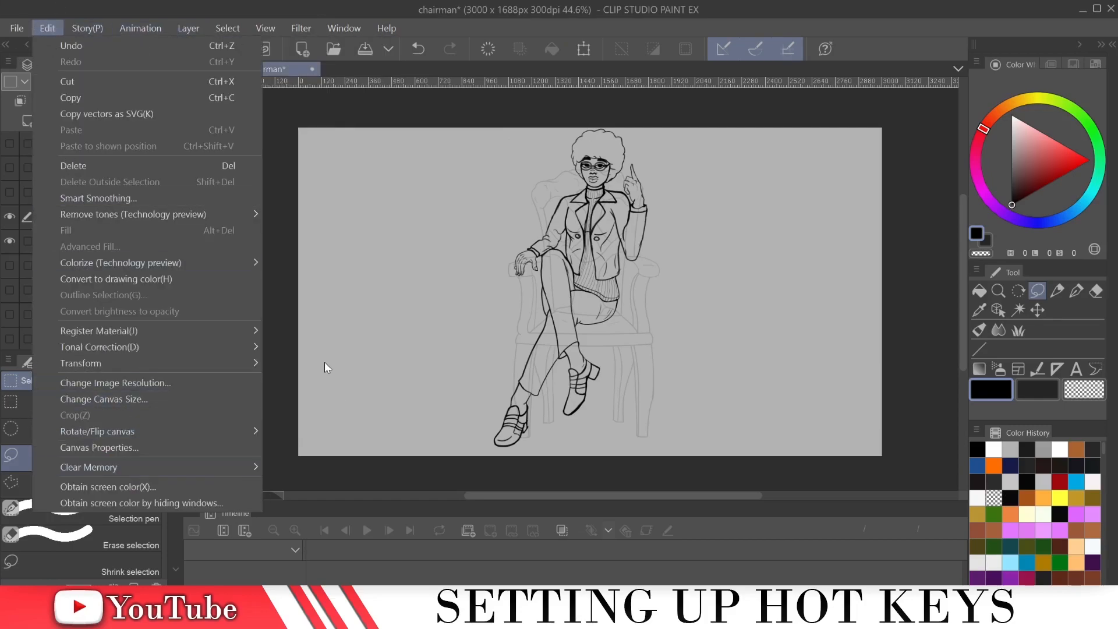
pyautogui.moveTo(645, 141)
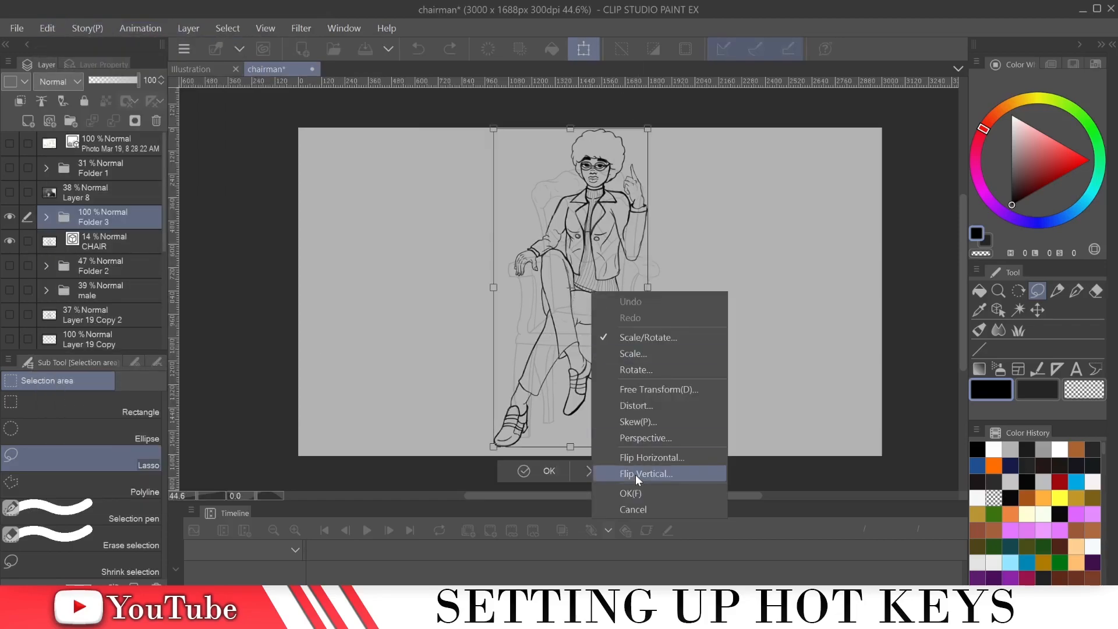
pyautogui.moveTo(583, 474)
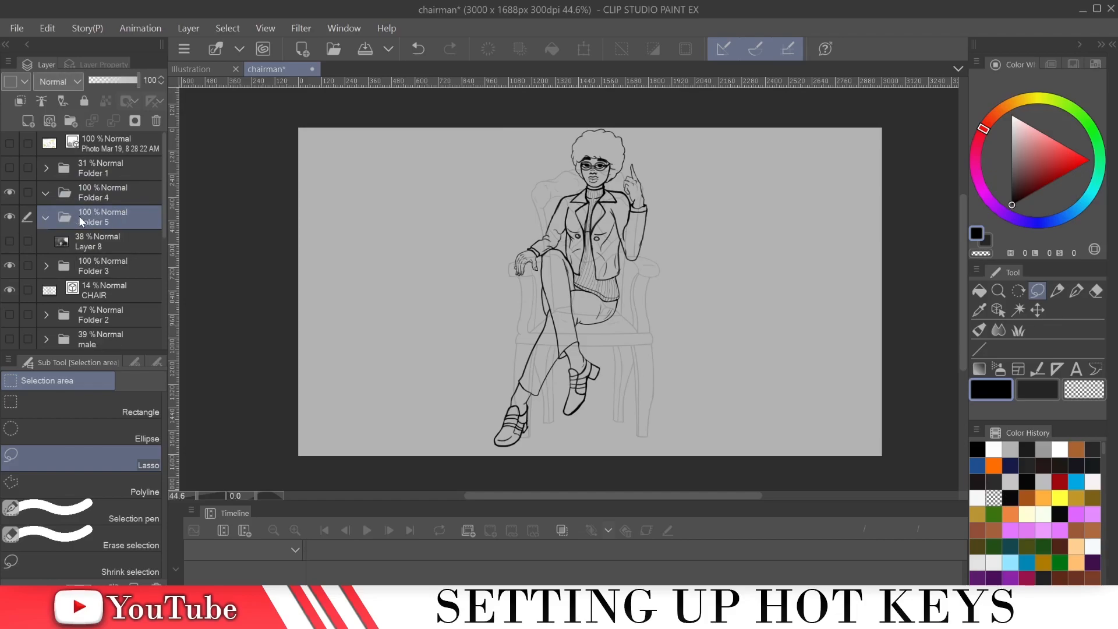
# - From Folder 5, create raster Layer 2 and vector Layer 9 via the new-layer shortcuts
pyautogui.click(100, 241)
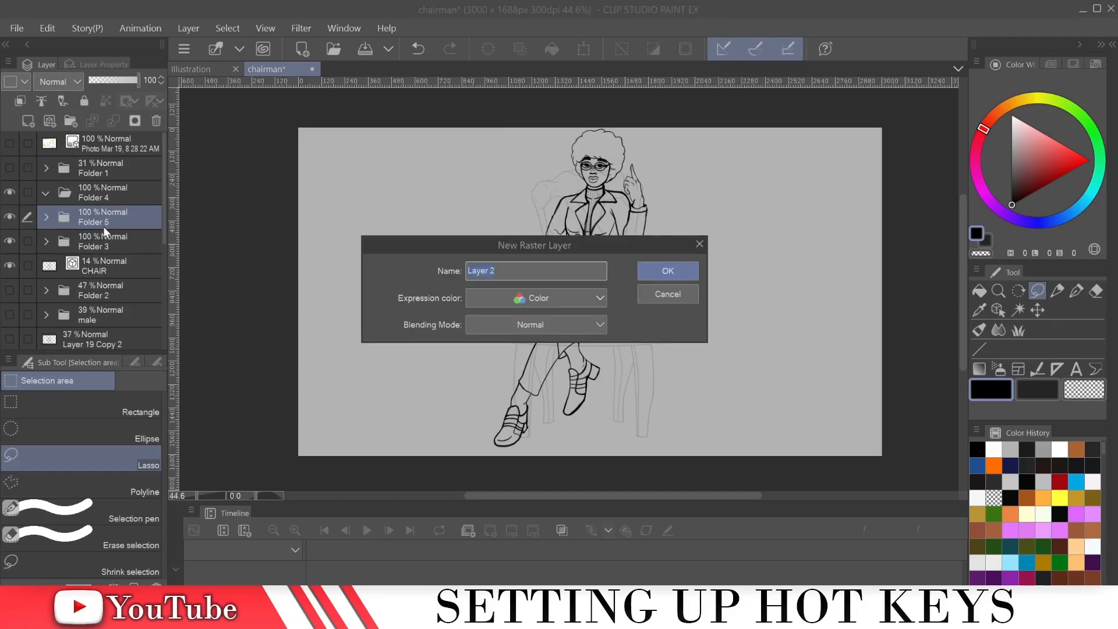
pyautogui.moveTo(549, 262)
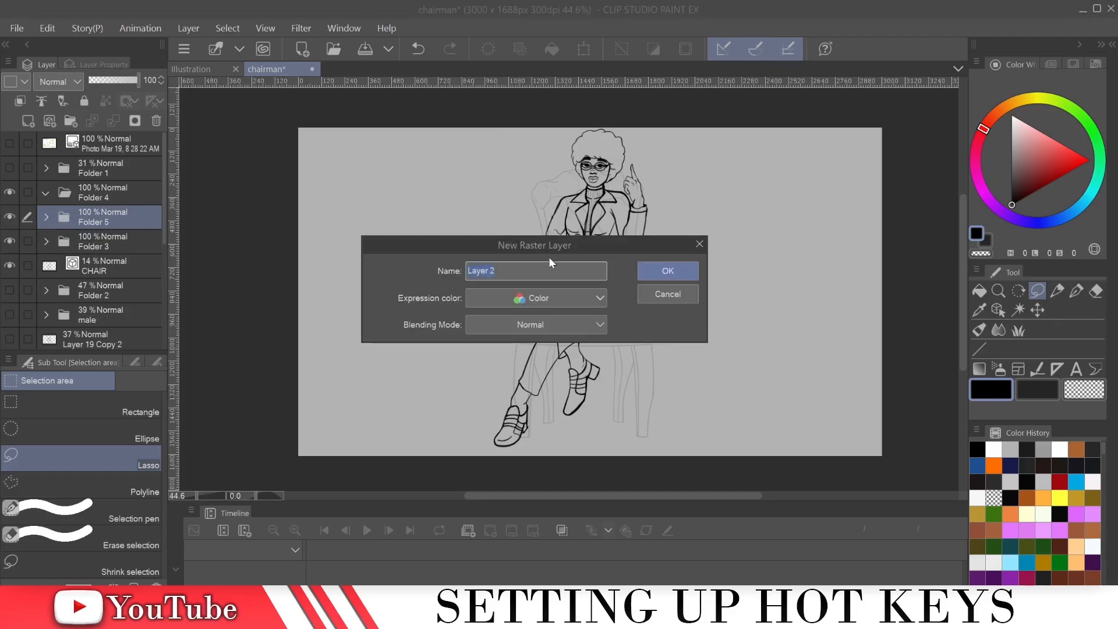
pyautogui.click(666, 270)
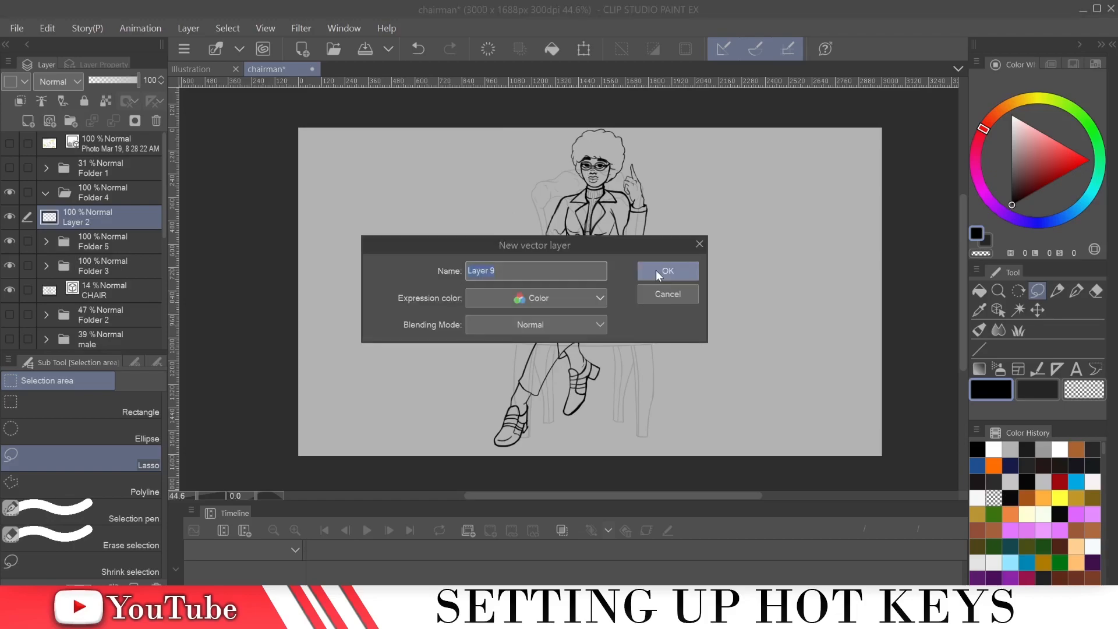
pyautogui.moveTo(676, 274)
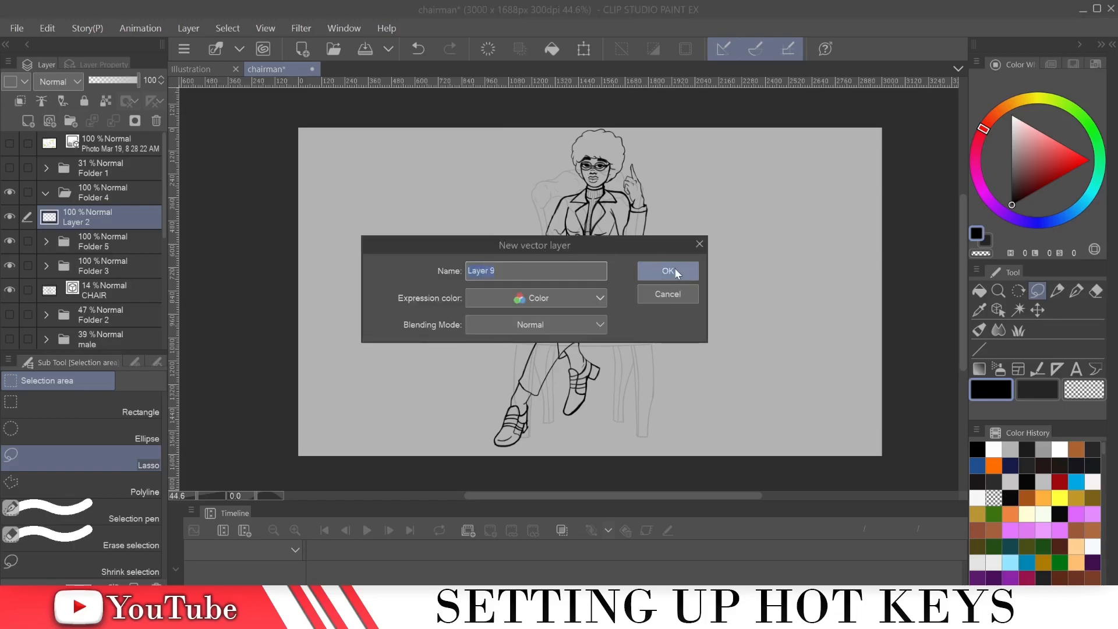
pyautogui.click(667, 270)
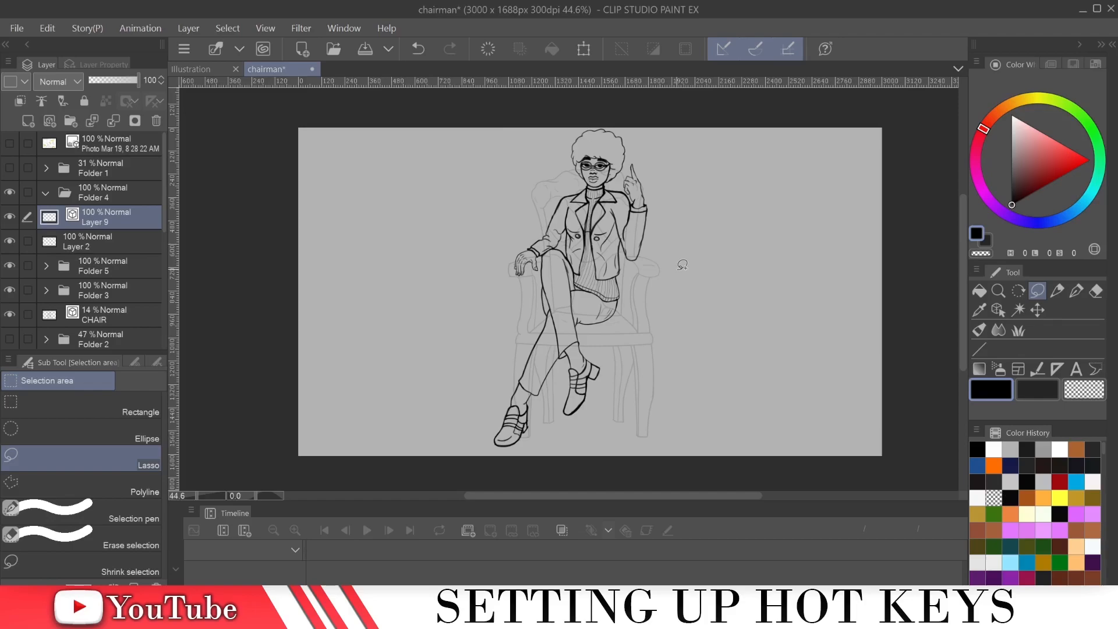
pyautogui.moveTo(670, 272)
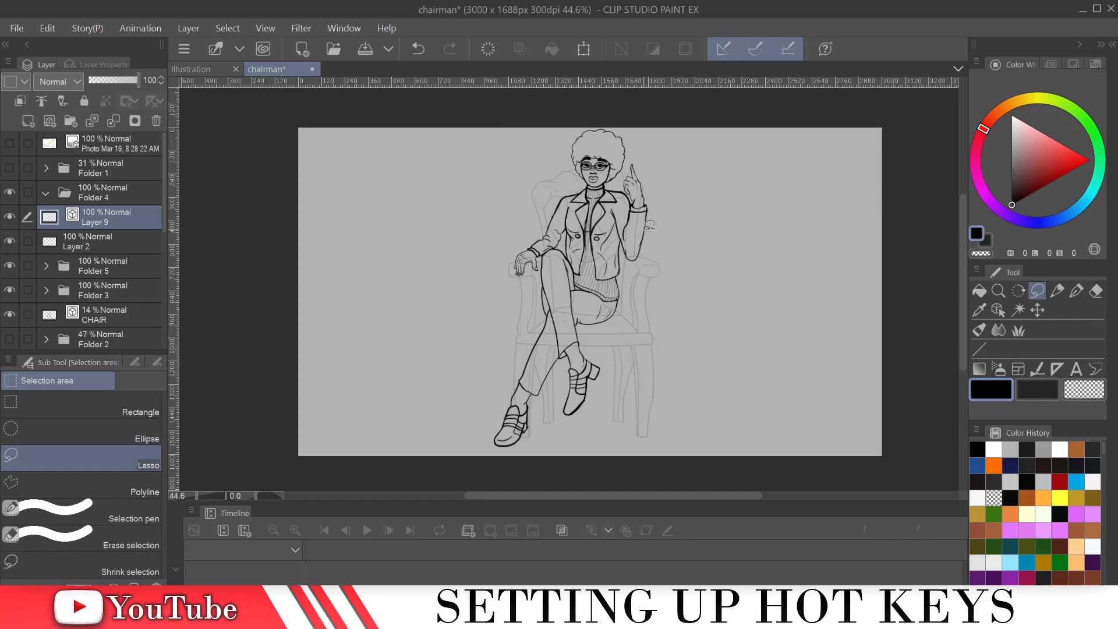
pyautogui.moveTo(500, 342)
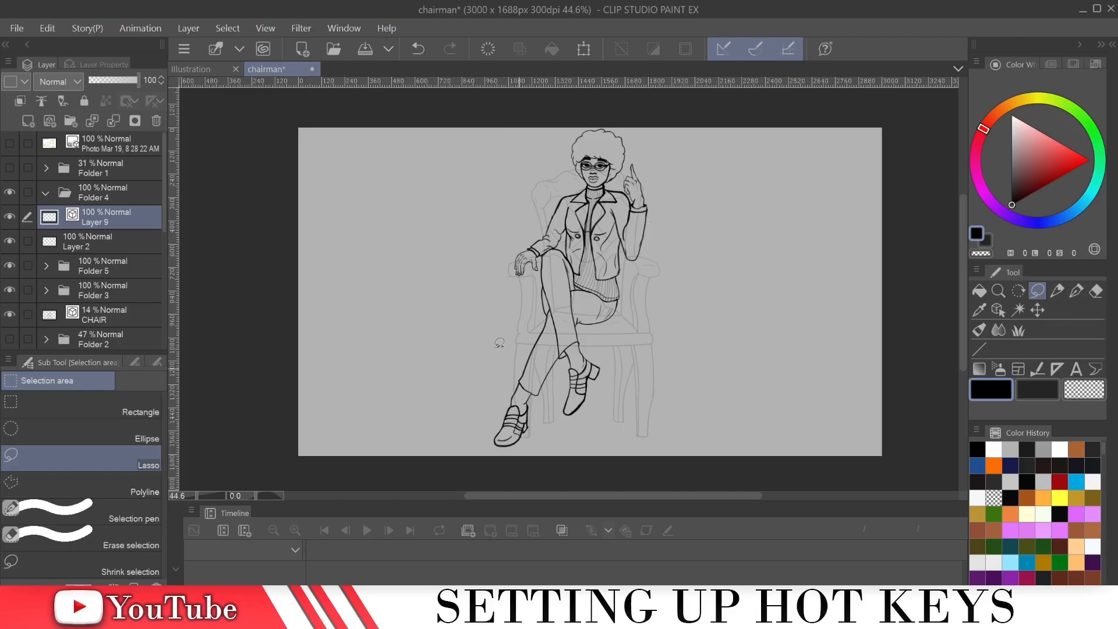